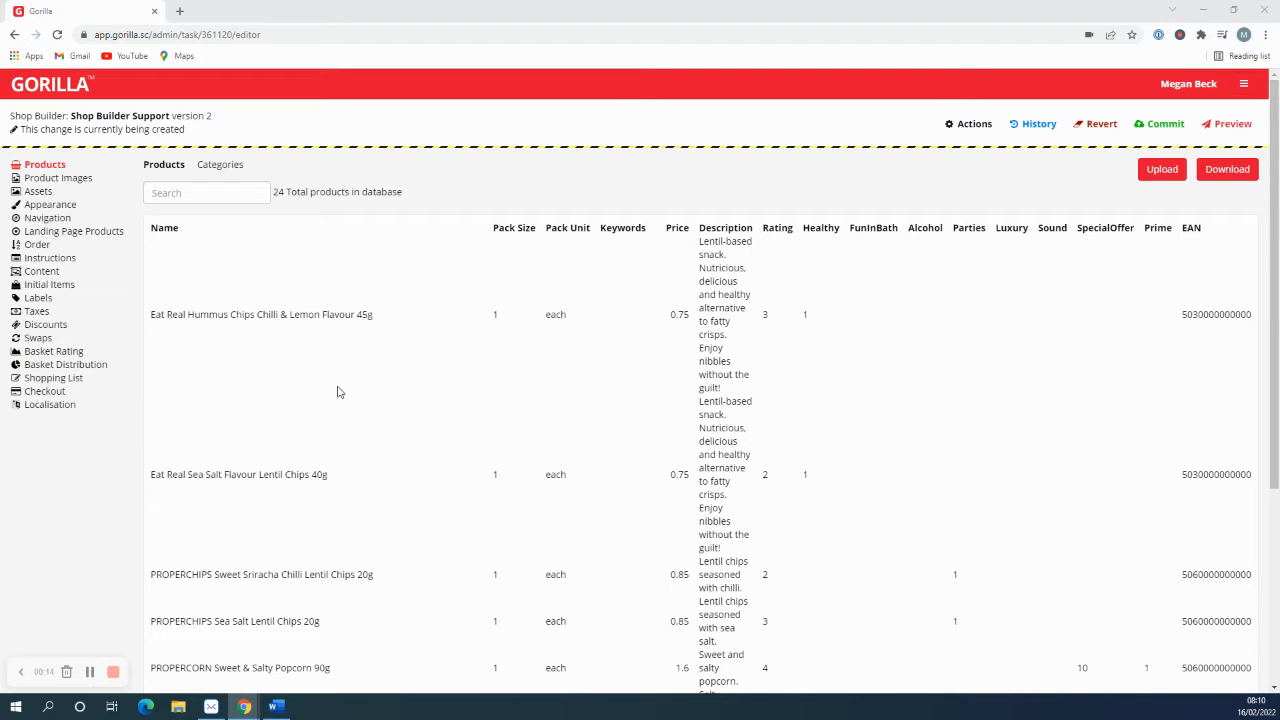
{"action": "mouse_move", "coordinate": [54, 351]}
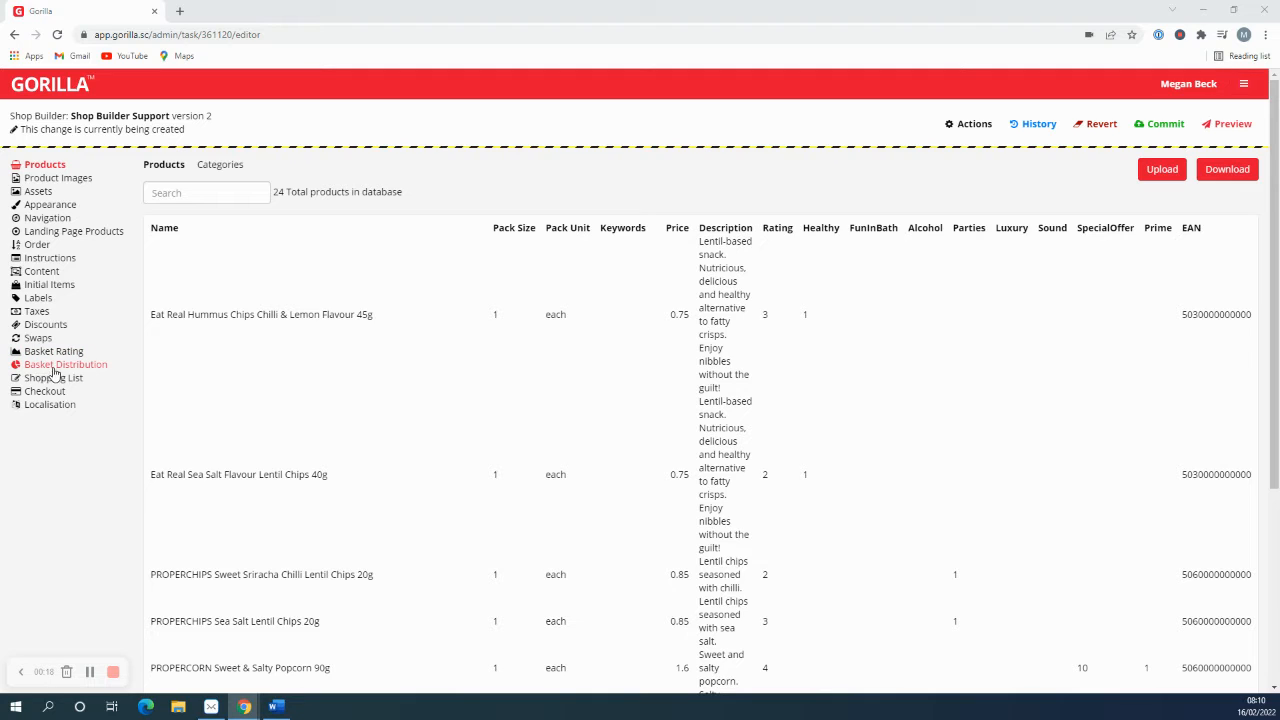
{"action": "mouse_move", "coordinate": [252, 357]}
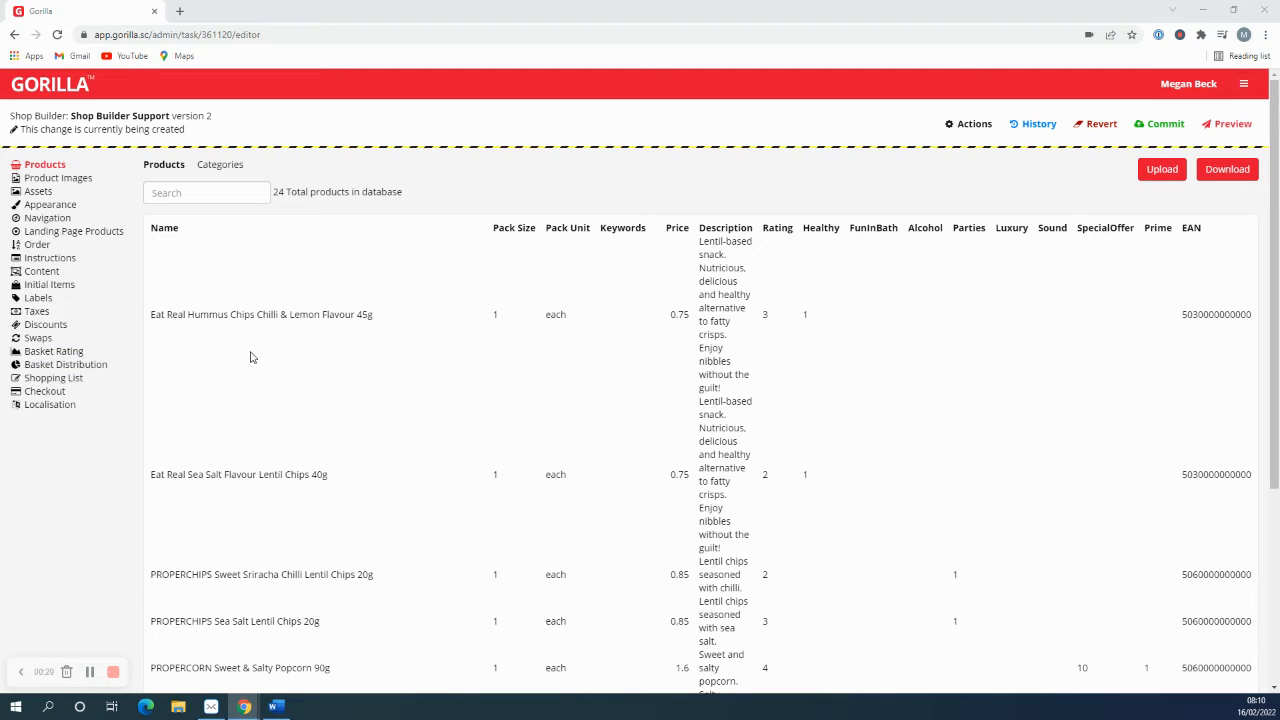
{"action": "mouse_move", "coordinate": [405, 353]}
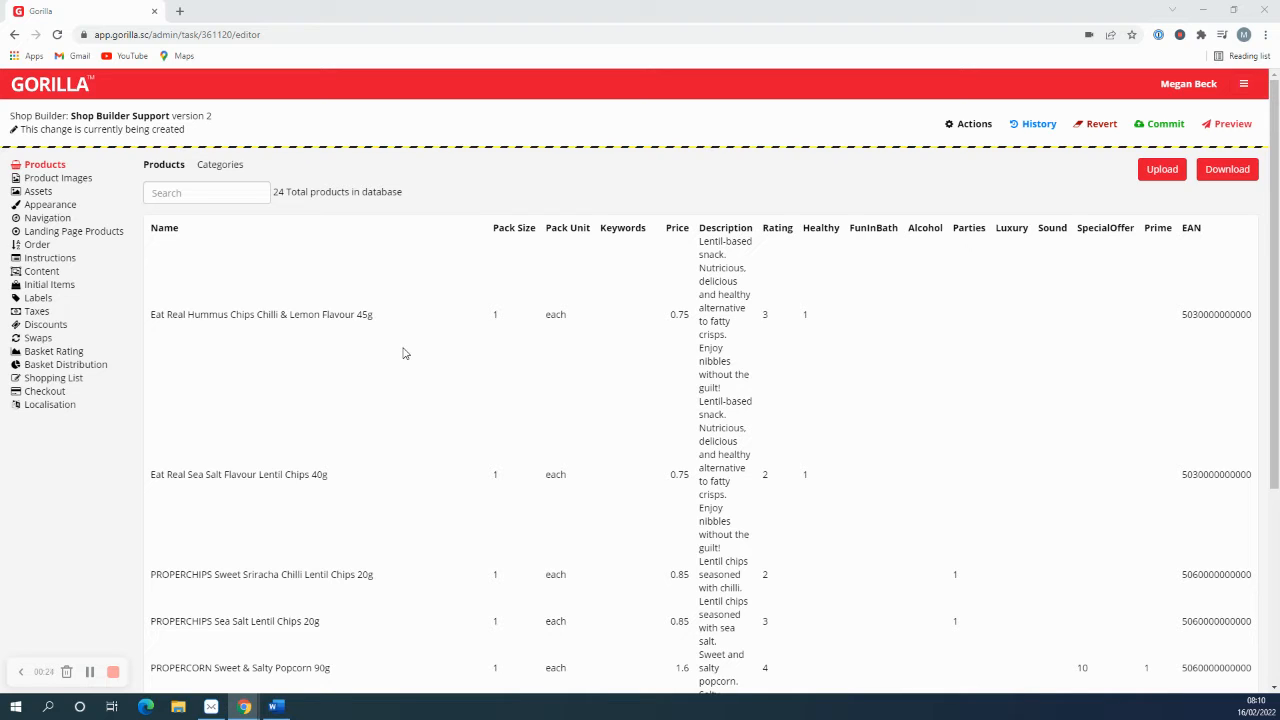
{"action": "mouse_move", "coordinate": [463, 348]}
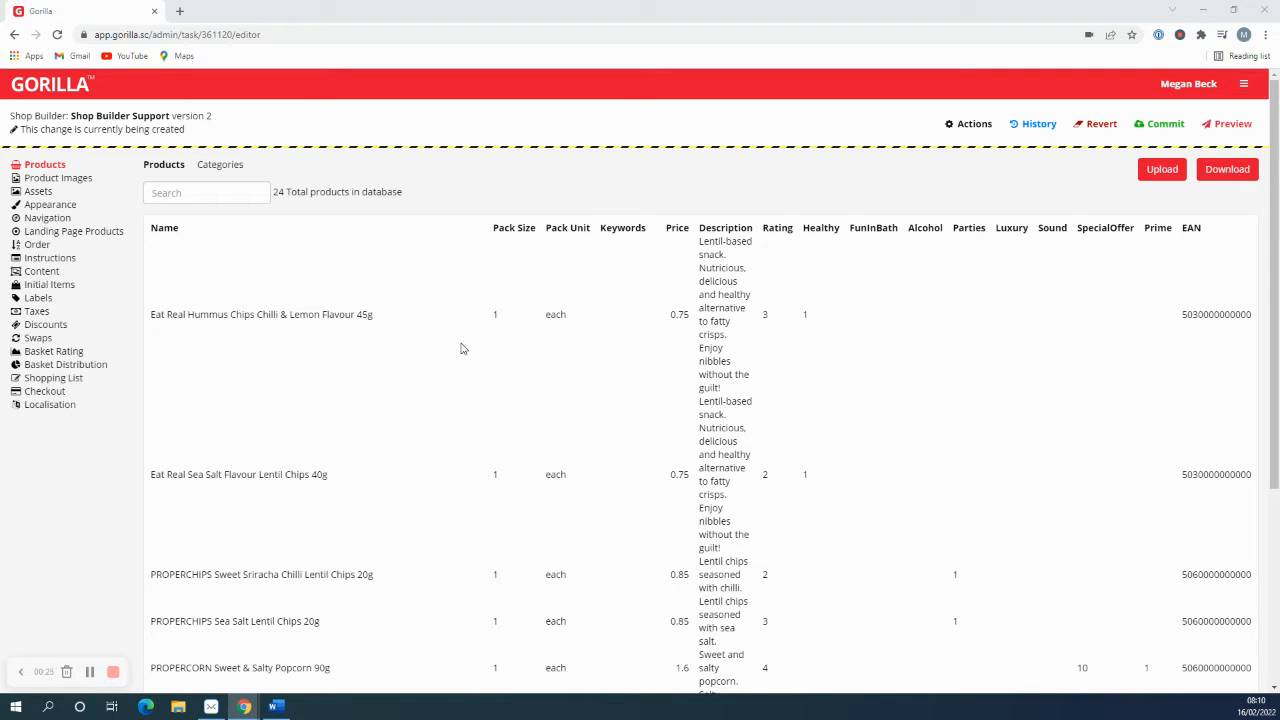
{"action": "mouse_move", "coordinate": [210, 424]}
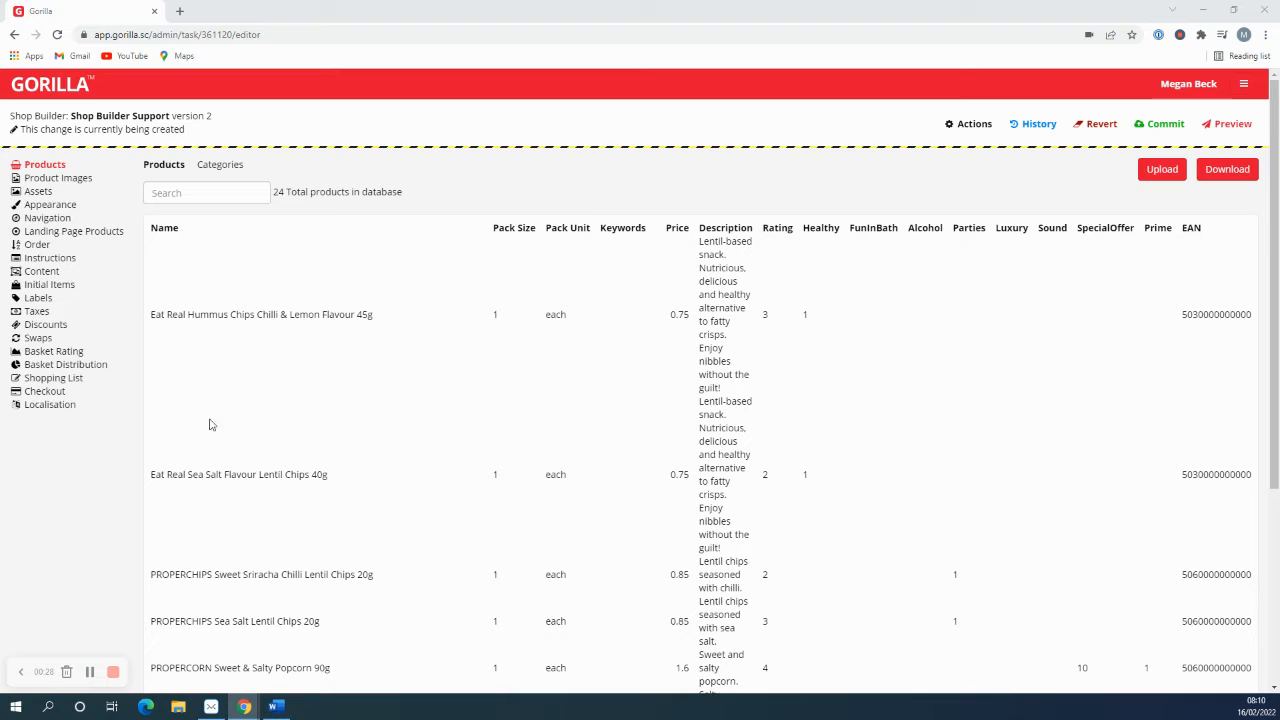
{"action": "mouse_move", "coordinate": [817, 258]}
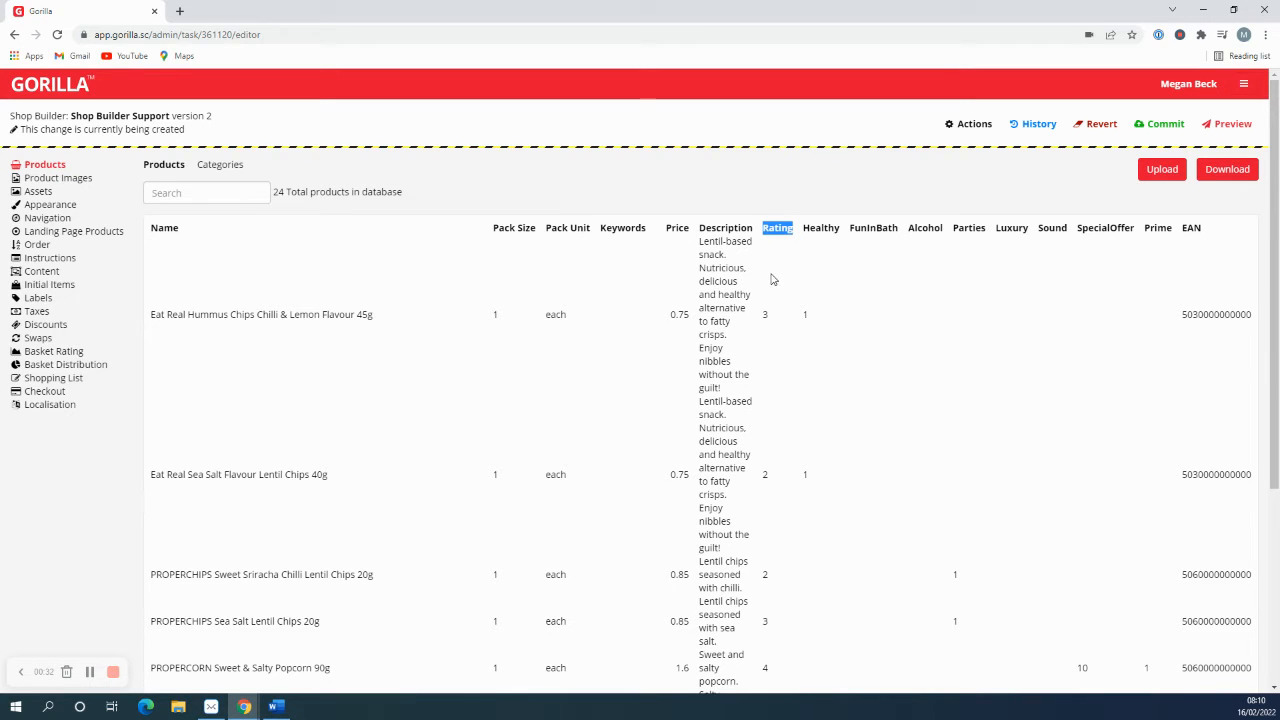
Step: Create a new condition named 'Basket Distribution' in the Basket Distribution section
{"action": "scroll", "scroll_direction": "down", "scroll_amount": 3}
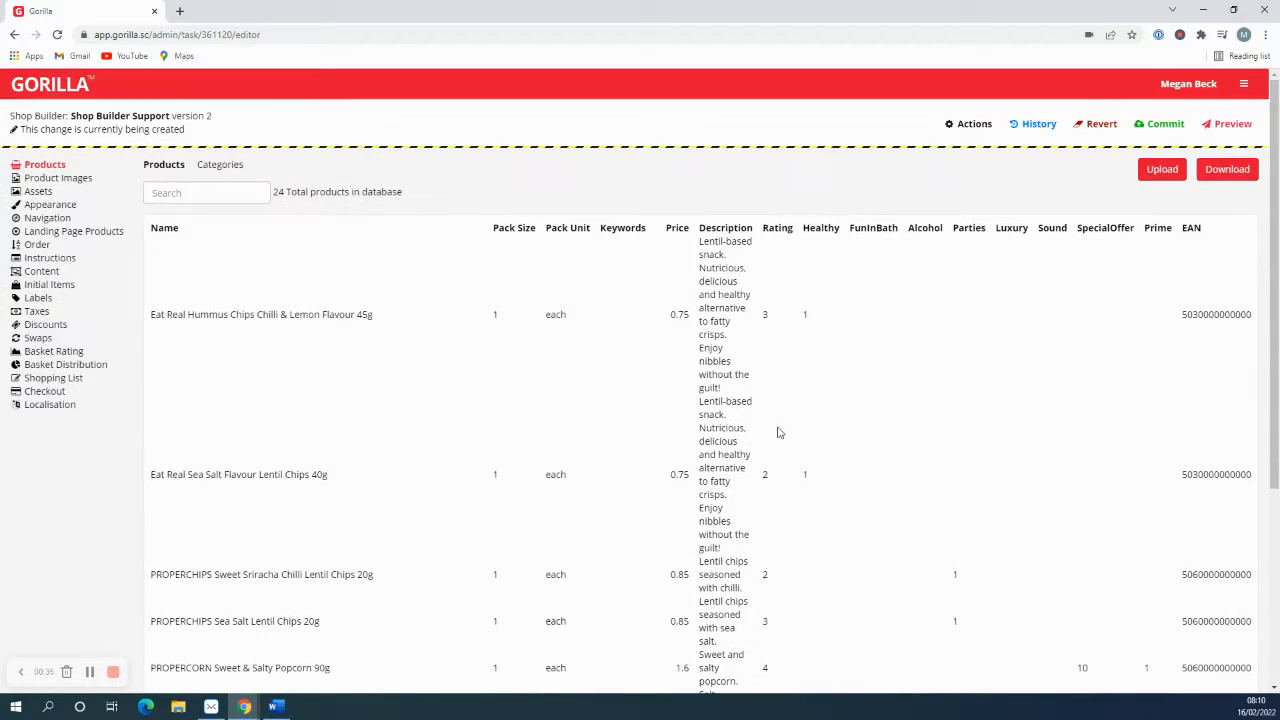
{"action": "mouse_move", "coordinate": [773, 613]}
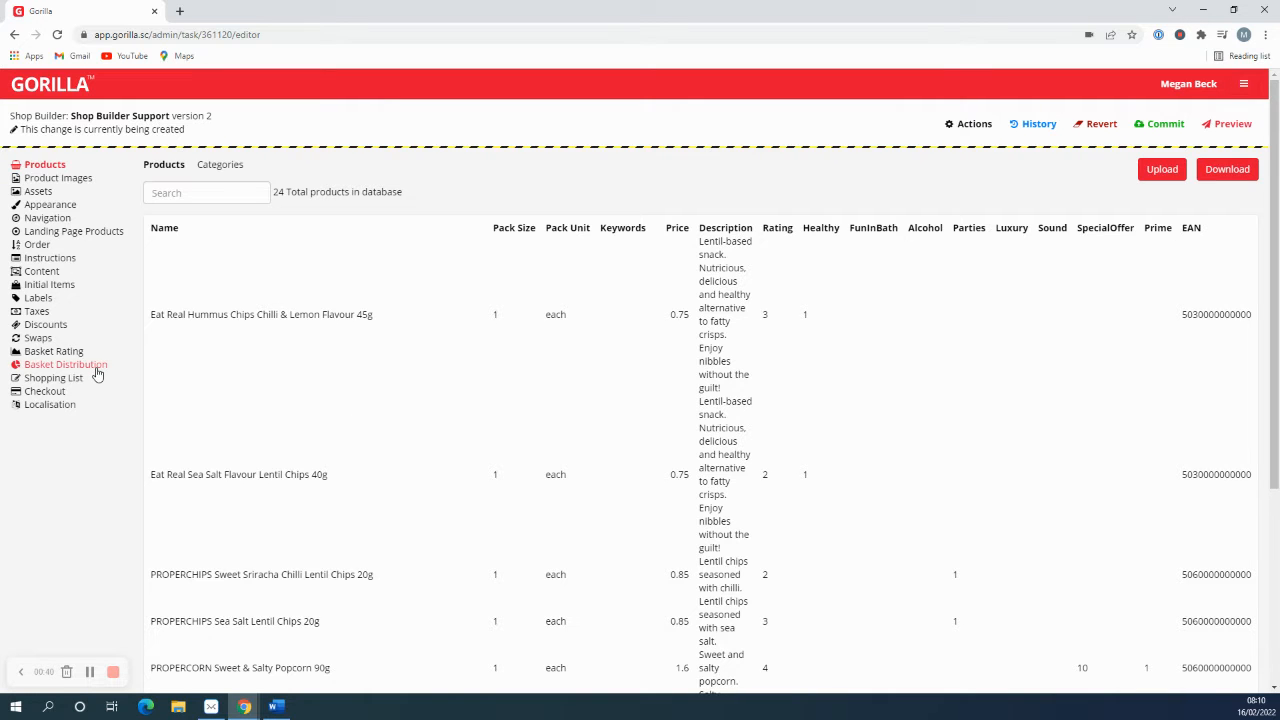
{"action": "left_click", "coordinate": [69, 364]}
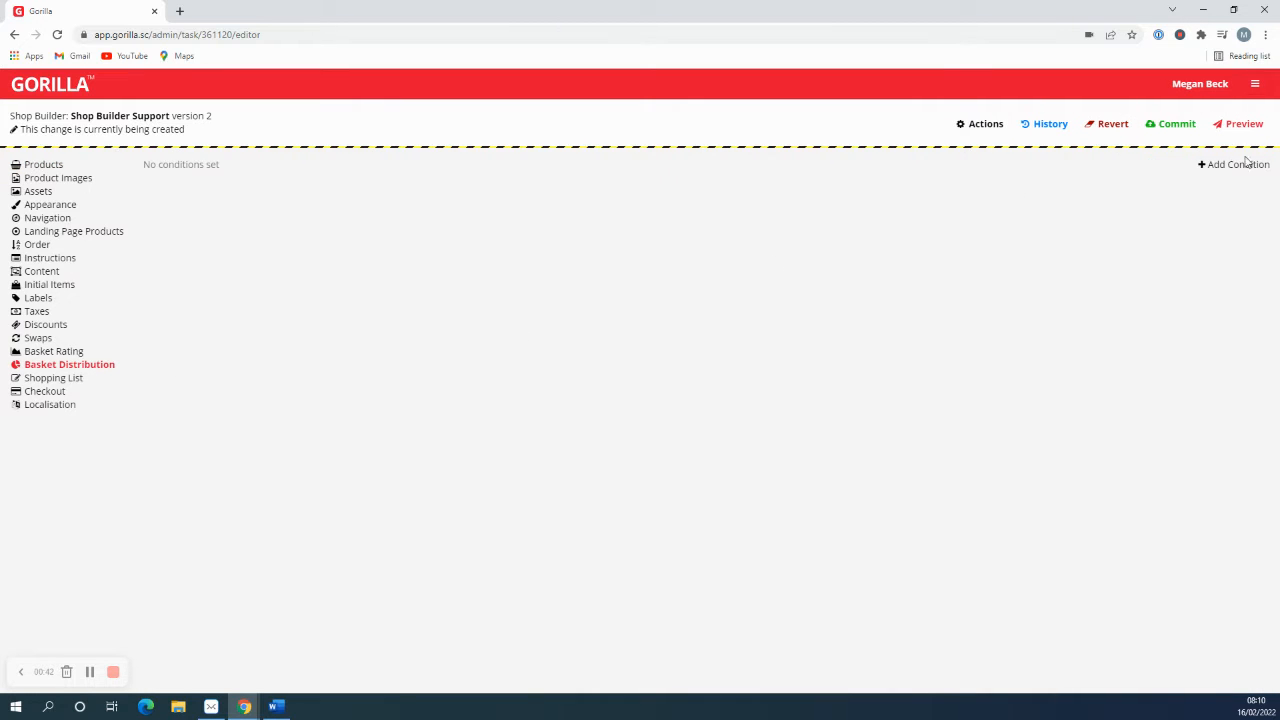
{"action": "left_click", "coordinate": [1236, 164]}
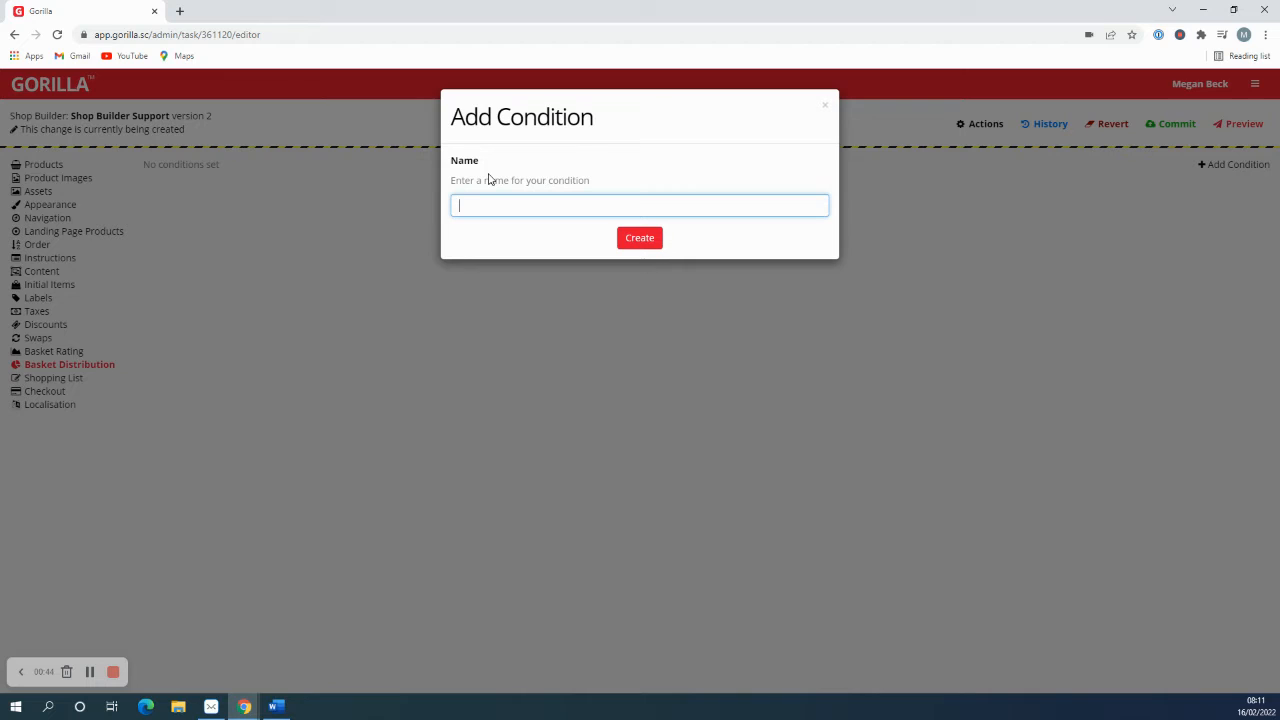
{"action": "type", "text": "Basket Distributio"}
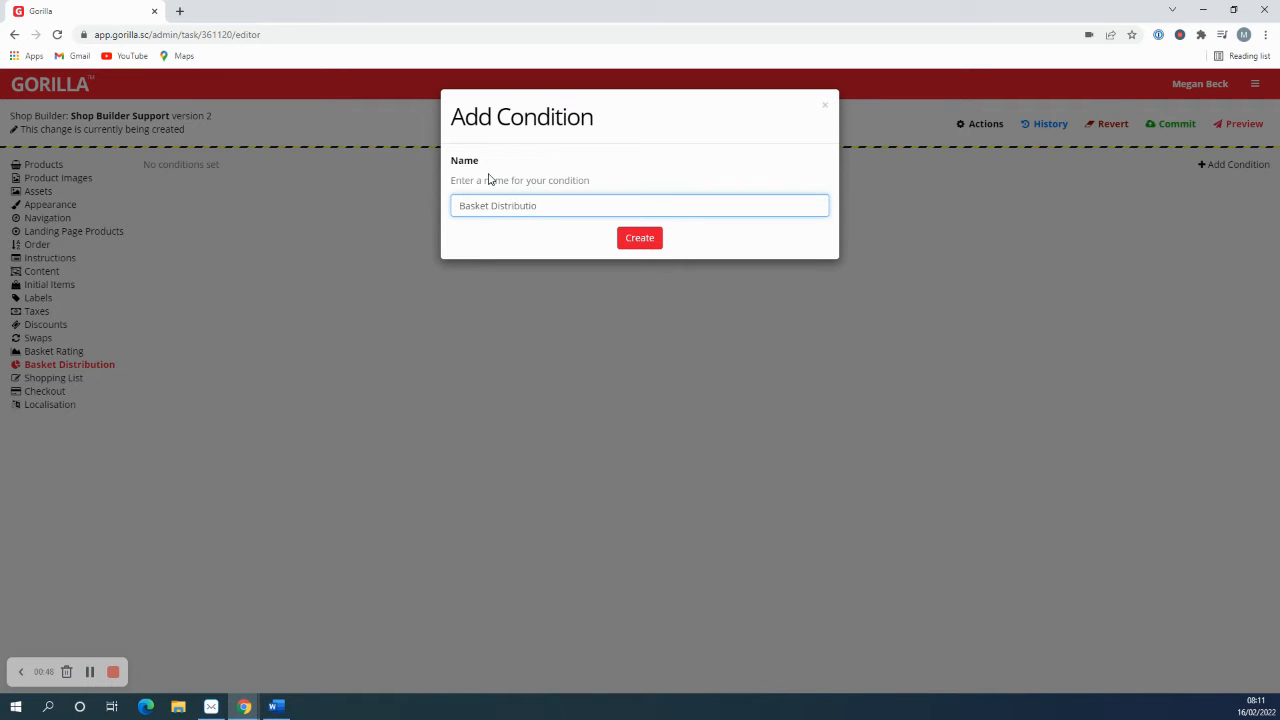
{"action": "left_click", "coordinate": [639, 237]}
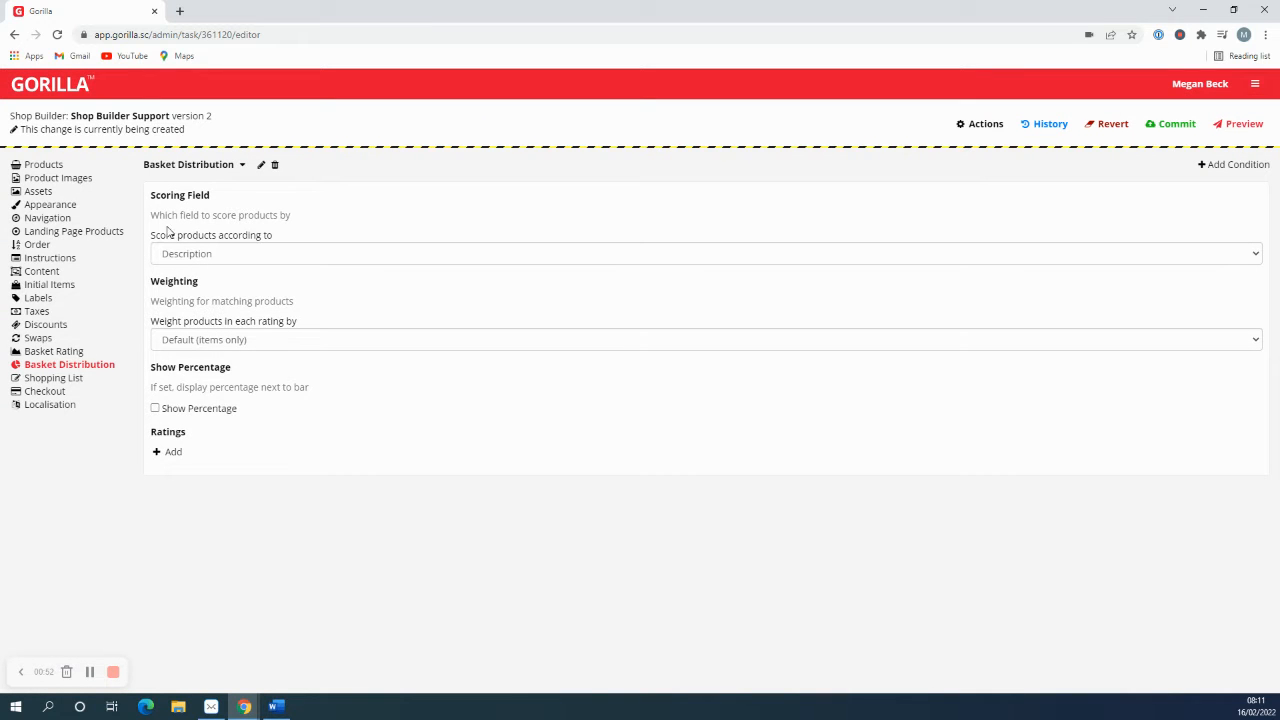
Step: Change the condition's scoring field from Description to Rating
{"action": "left_click", "coordinate": [700, 253]}
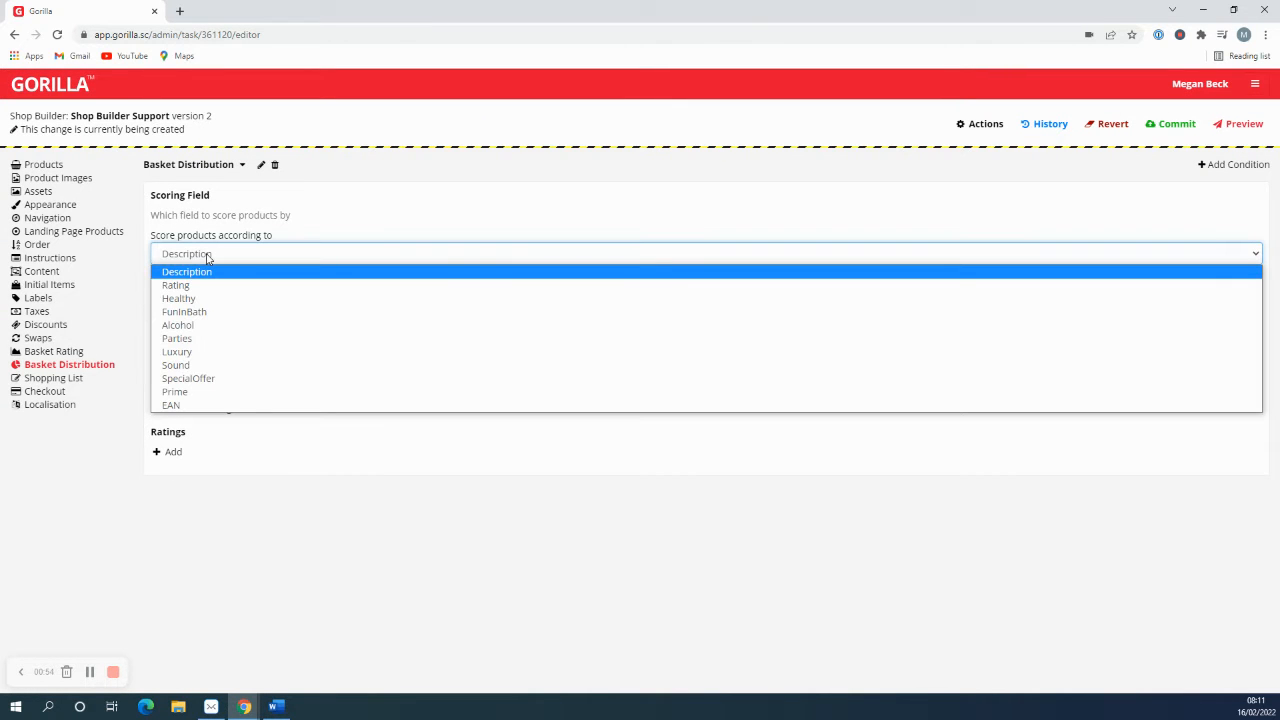
{"action": "mouse_move", "coordinate": [251, 259]}
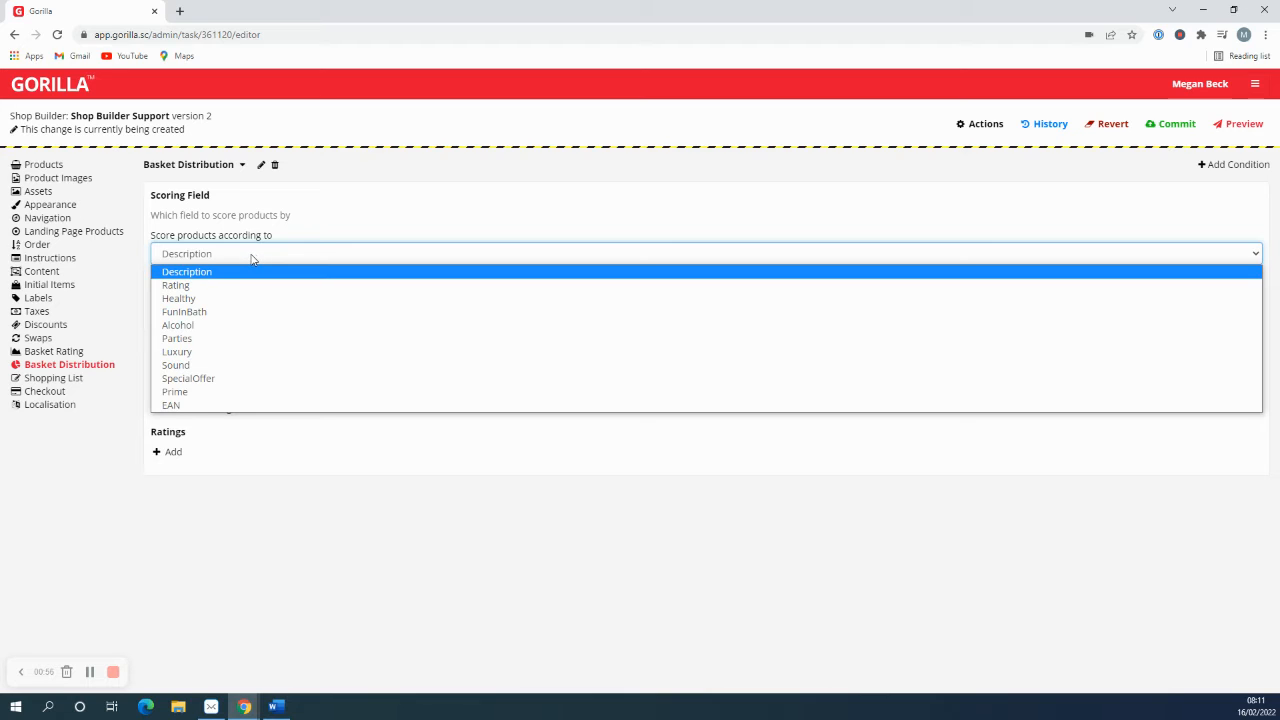
{"action": "mouse_move", "coordinate": [243, 259]}
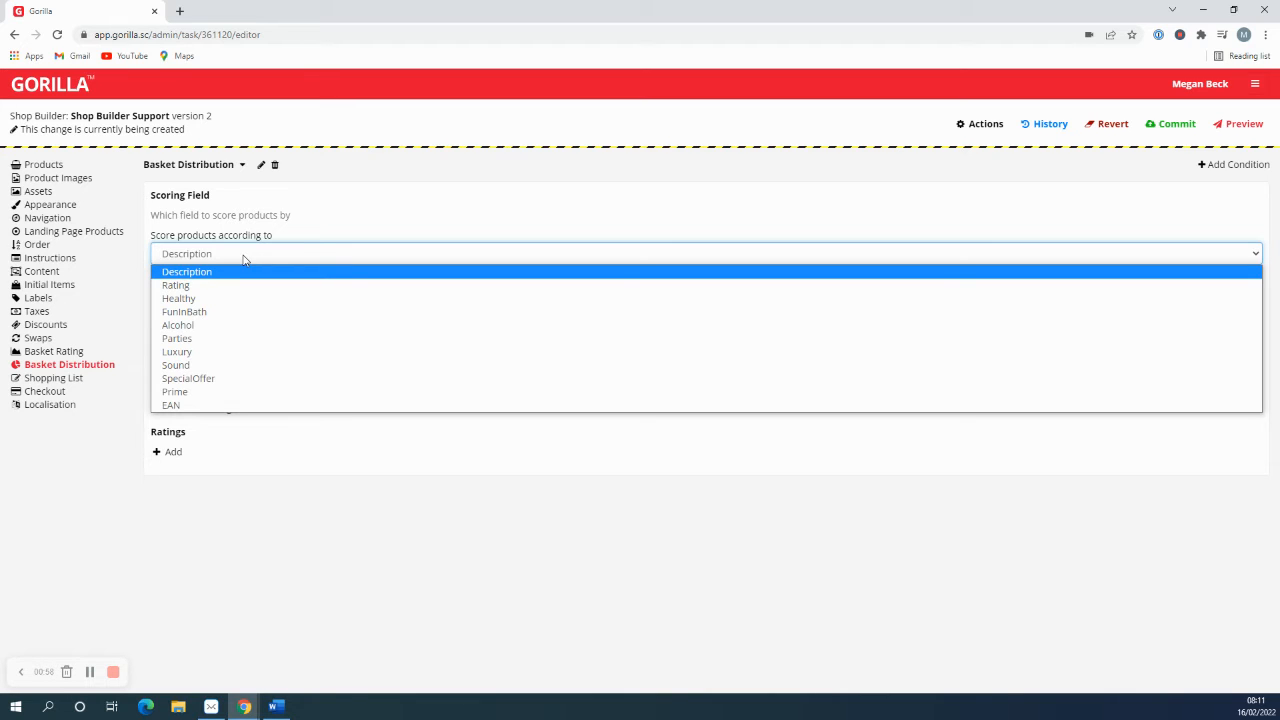
{"action": "mouse_move", "coordinate": [176, 285]}
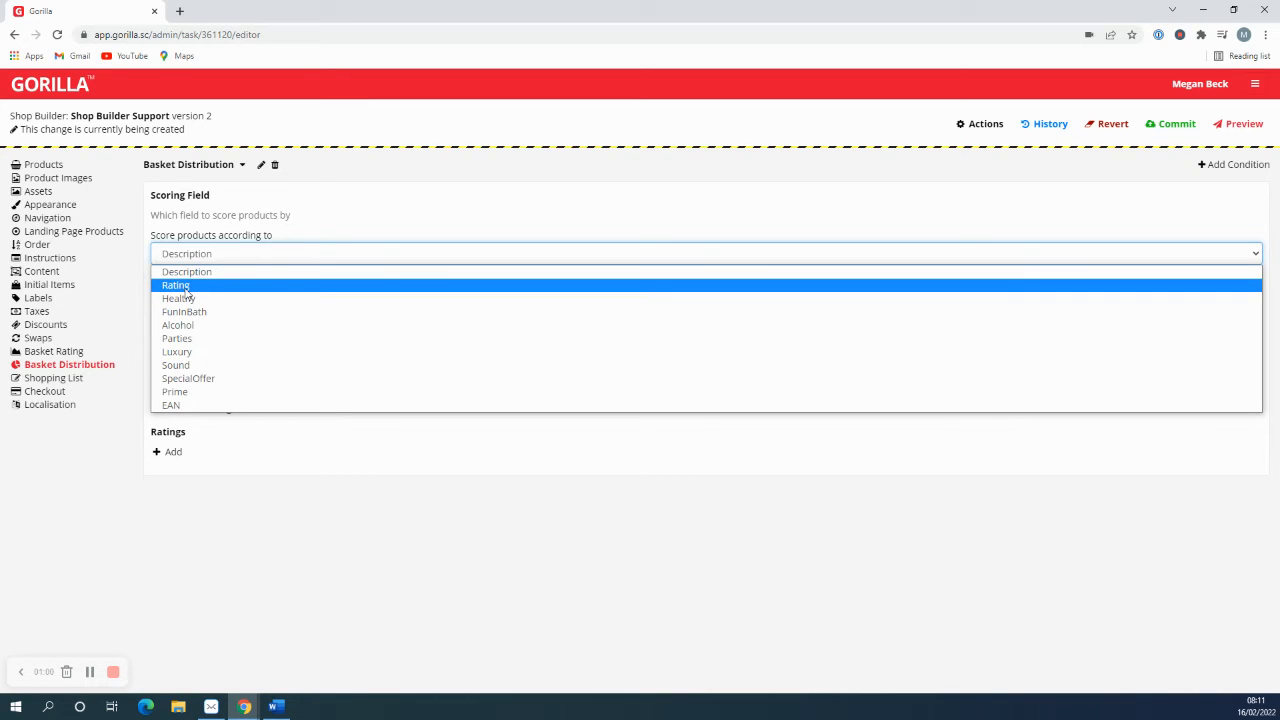
{"action": "left_click", "coordinate": [176, 285]}
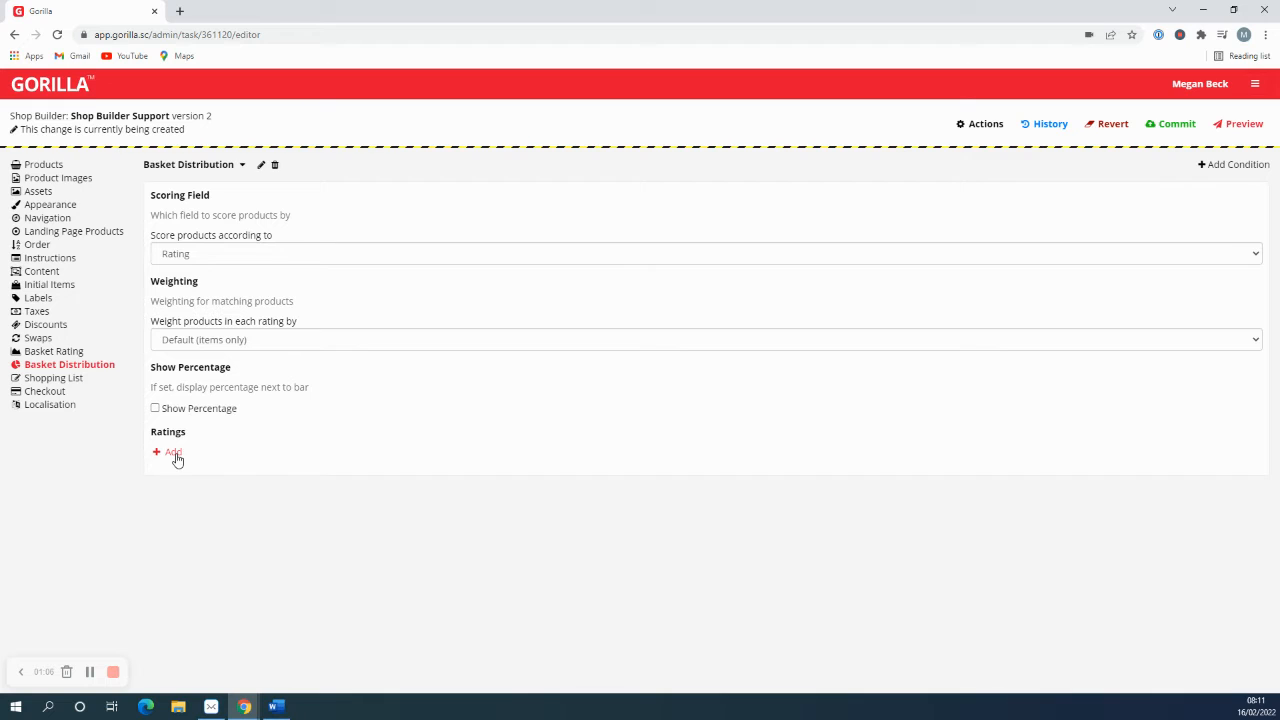
Step: Add a '3 stars +' rating with 1aff00 green background, black text, and its name displayed
{"action": "left_click", "coordinate": [170, 452]}
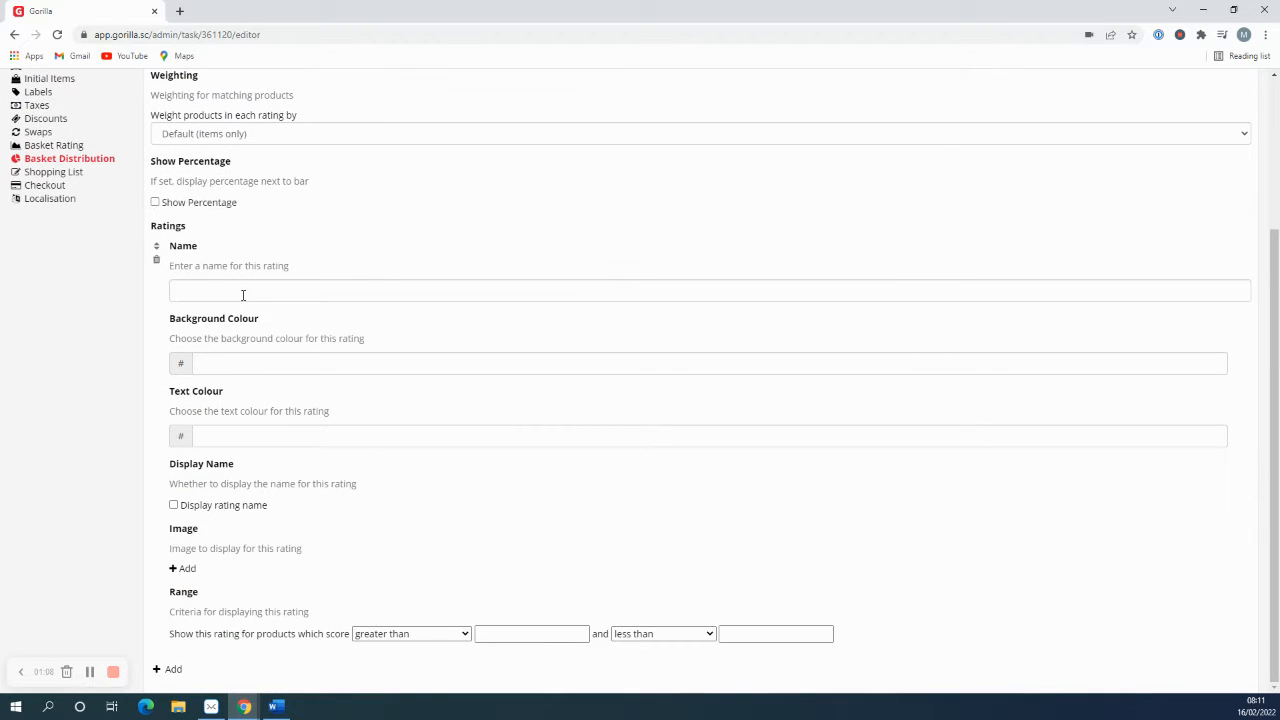
{"action": "type", "text": "3"}
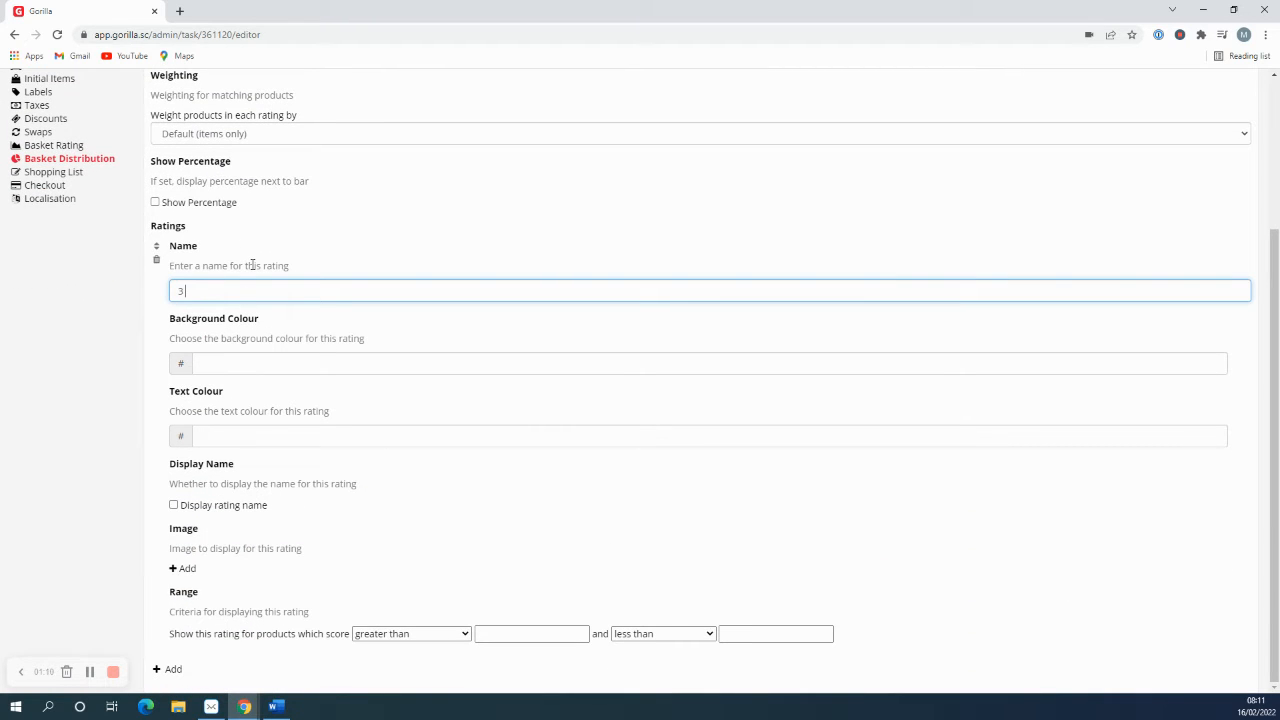
{"action": "type", "text": "stars +"}
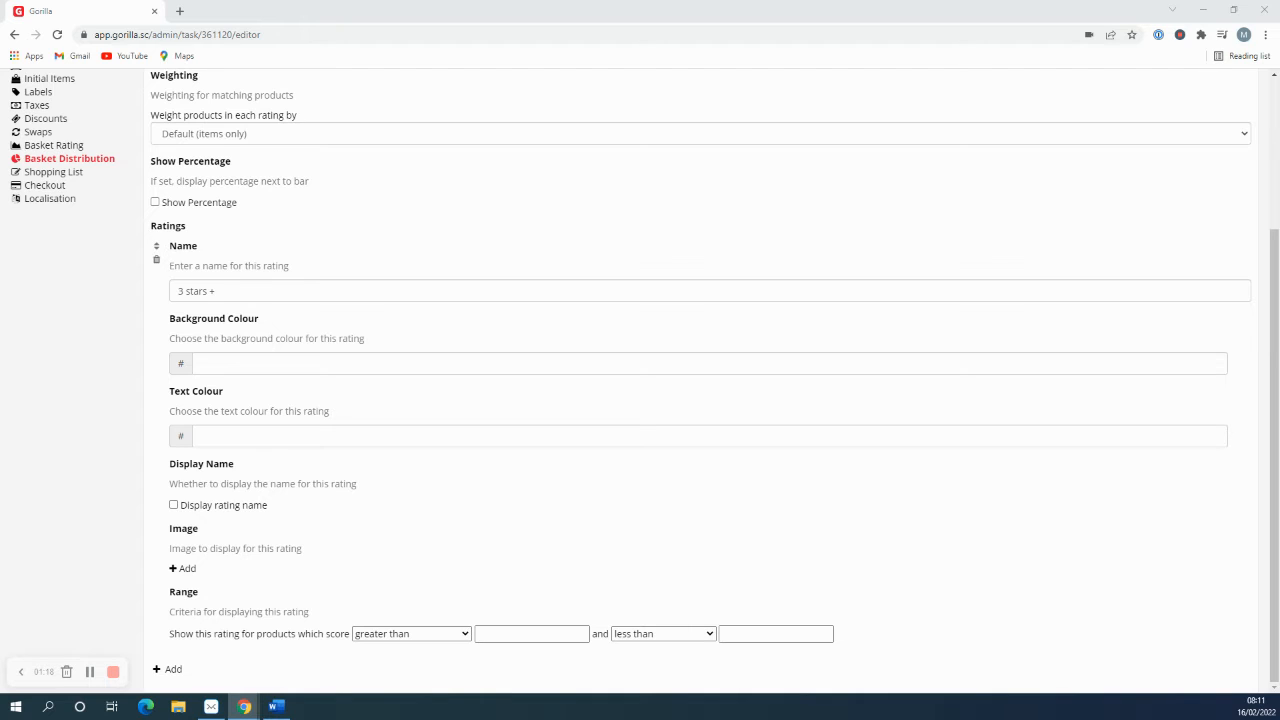
{"action": "mouse_move", "coordinate": [697, 423]}
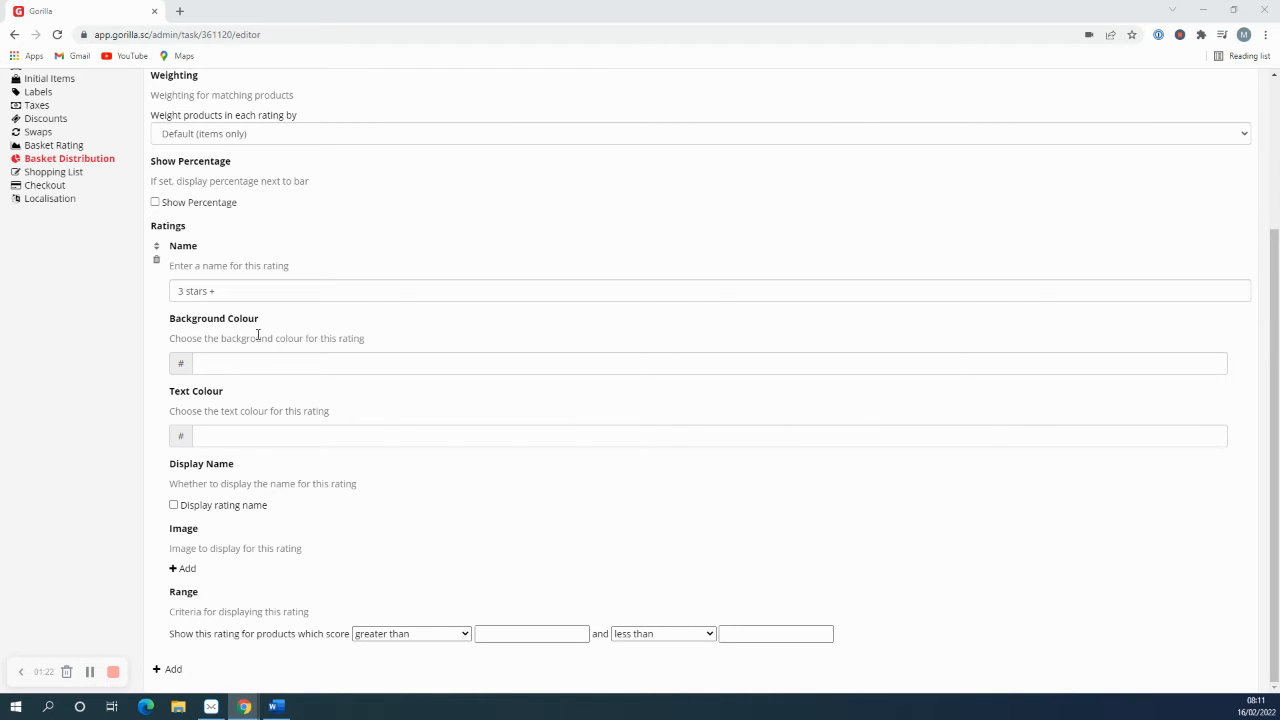
{"action": "left_click", "coordinate": [240, 363]}
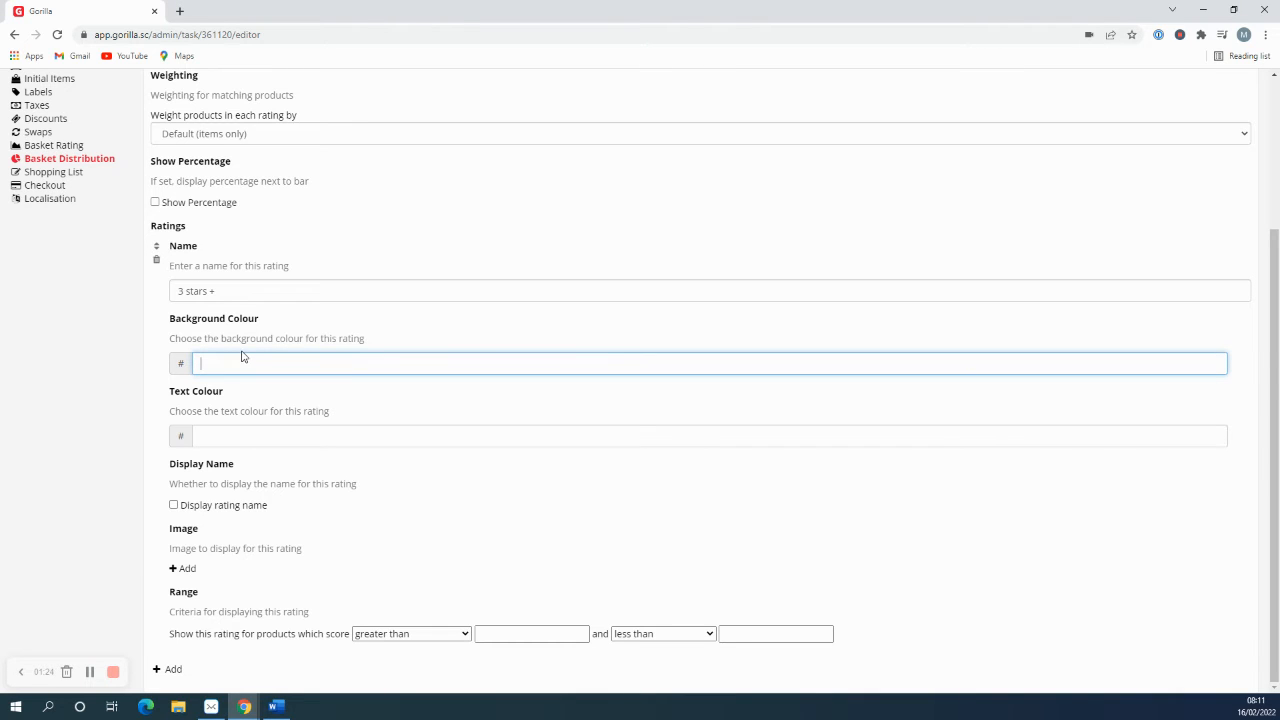
{"action": "type", "text": "1aff00"}
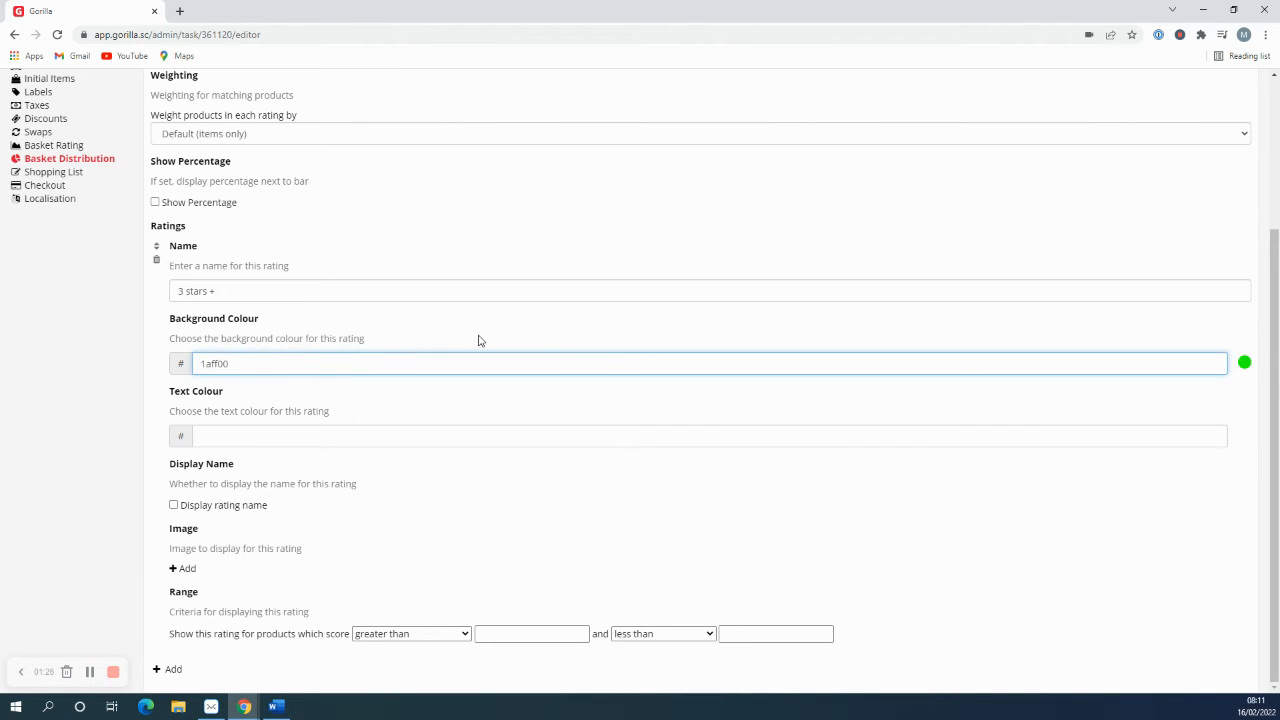
{"action": "left_click", "coordinate": [238, 363]}
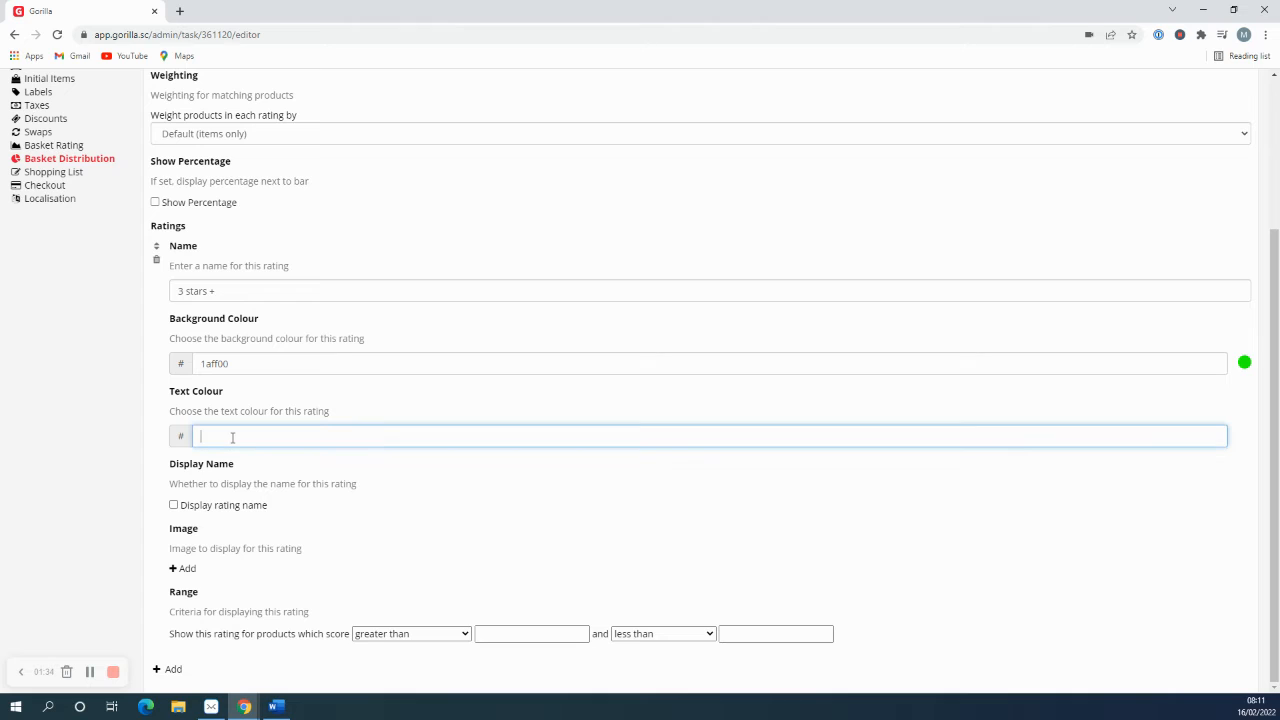
{"action": "type", "text": "000000"}
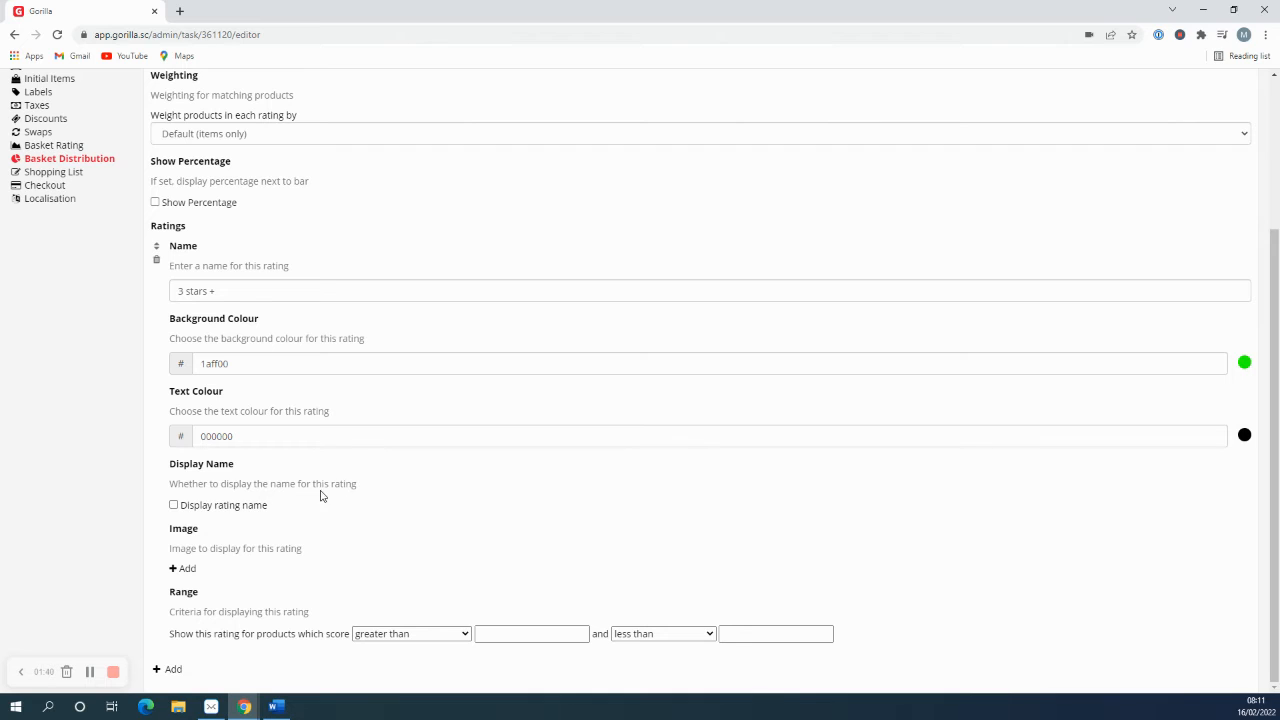
{"action": "left_click", "coordinate": [173, 504]}
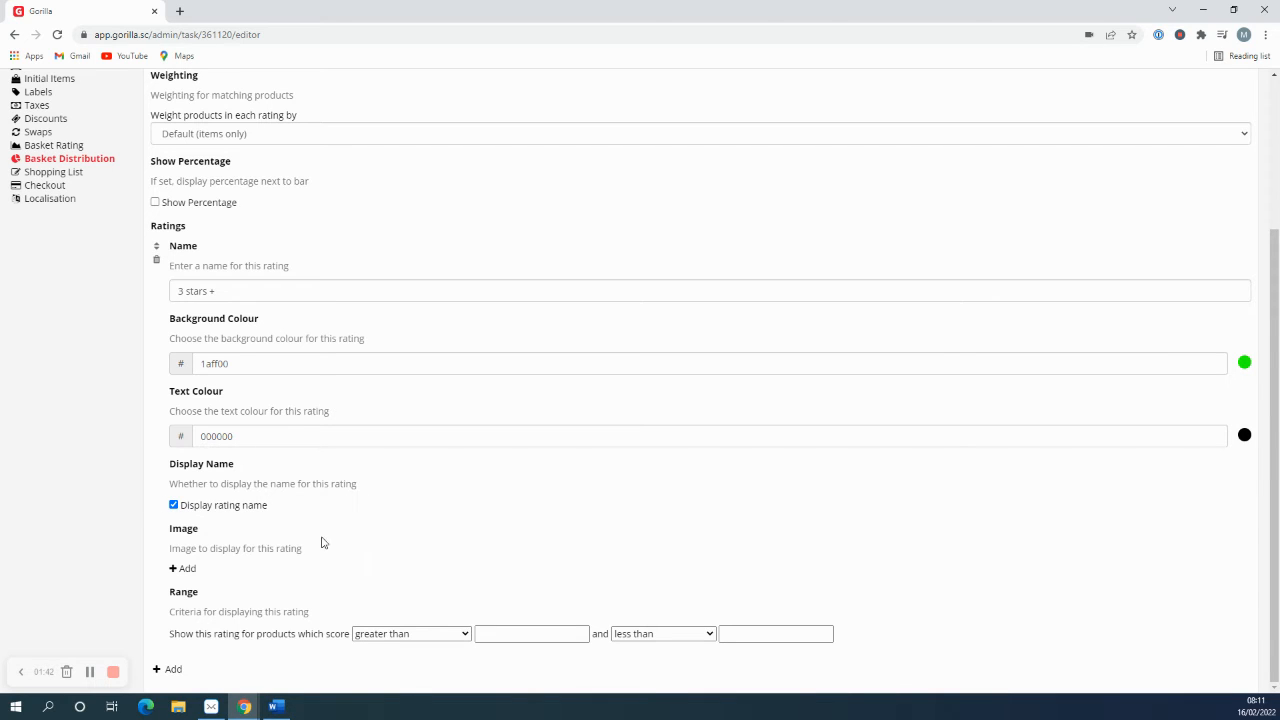
{"action": "mouse_move", "coordinate": [209, 545]}
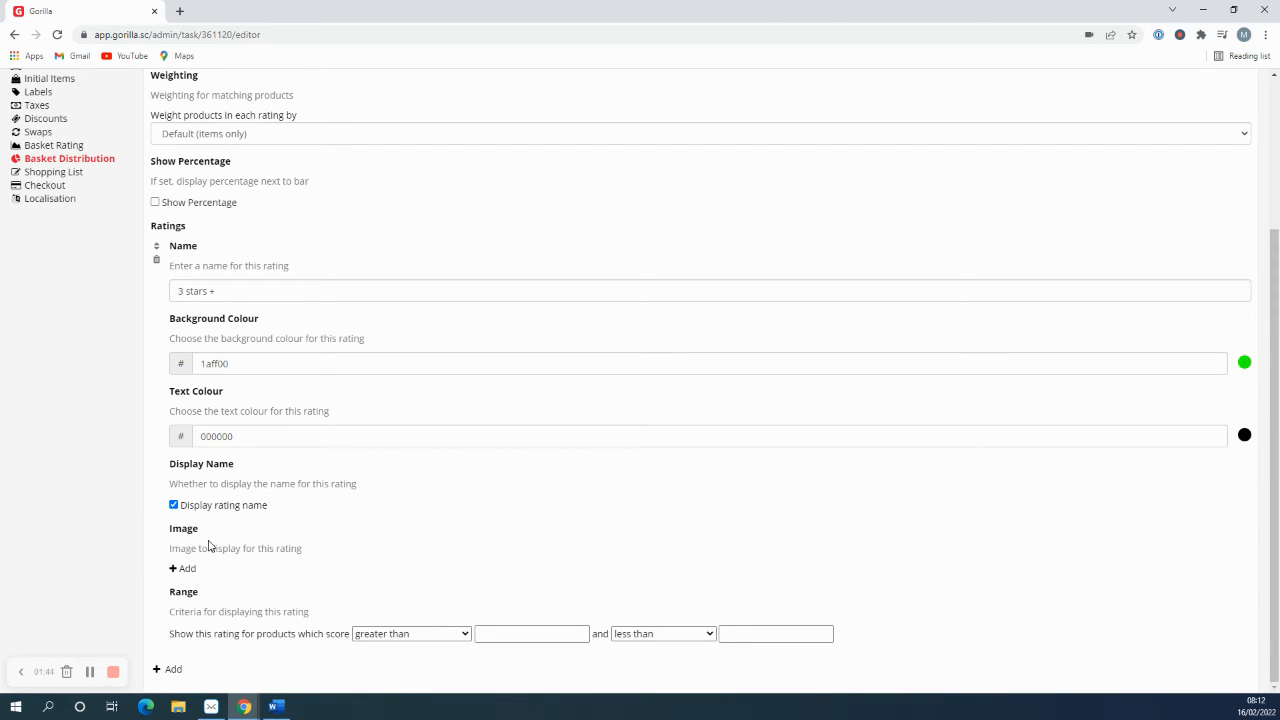
{"action": "mouse_move", "coordinate": [207, 545]}
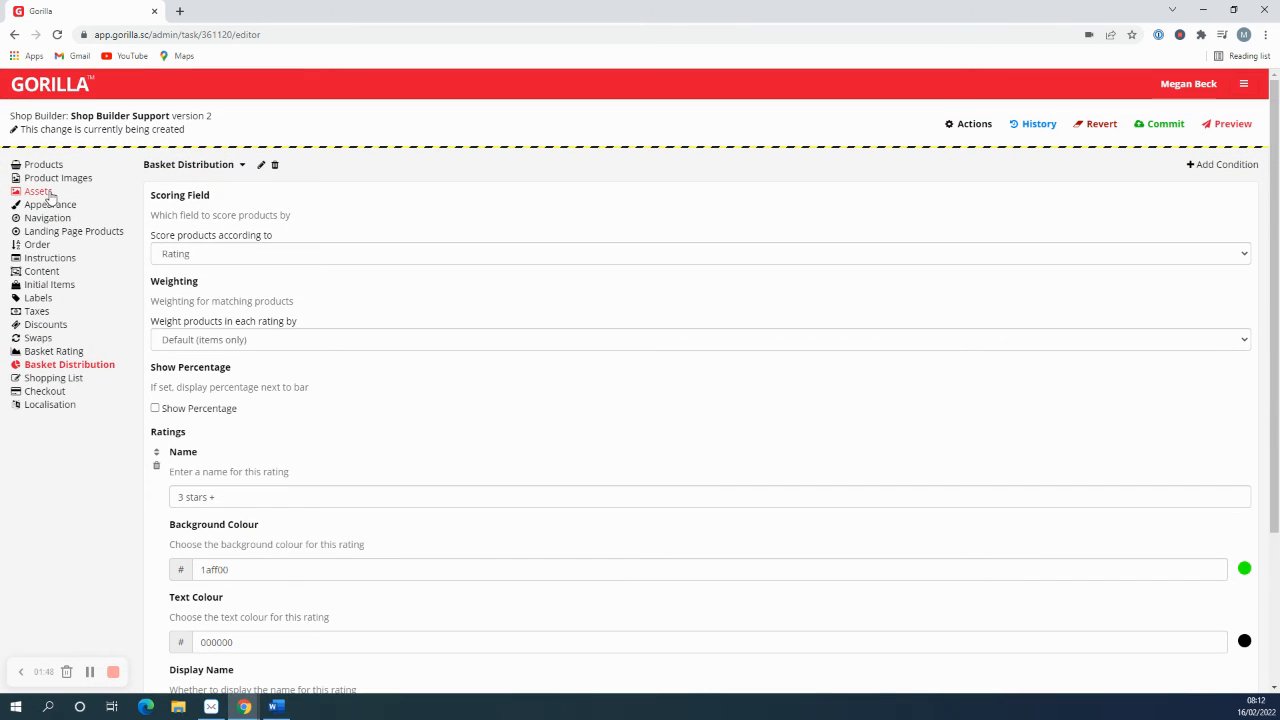
Step: Set that rating's range to greater than or equal to 3 with no maximum, and add a second rating
{"action": "scroll", "scroll_direction": "down", "scroll_amount": 3}
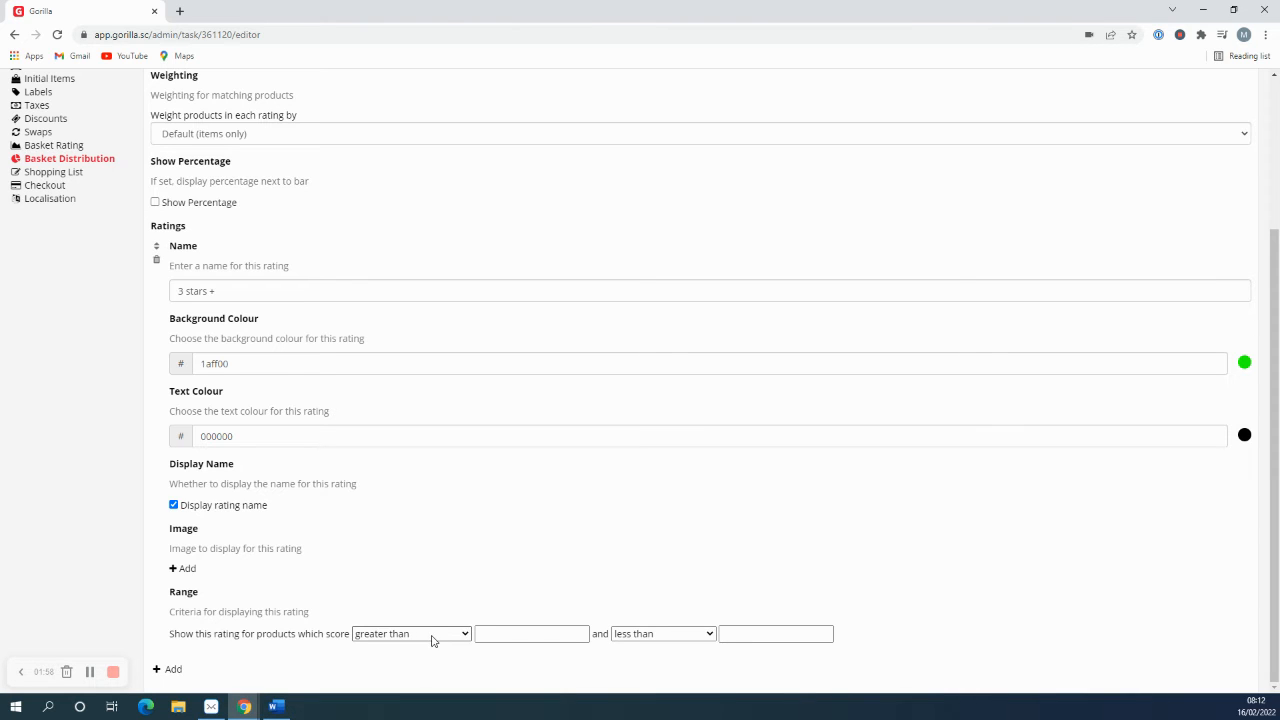
{"action": "left_click", "coordinate": [411, 633]}
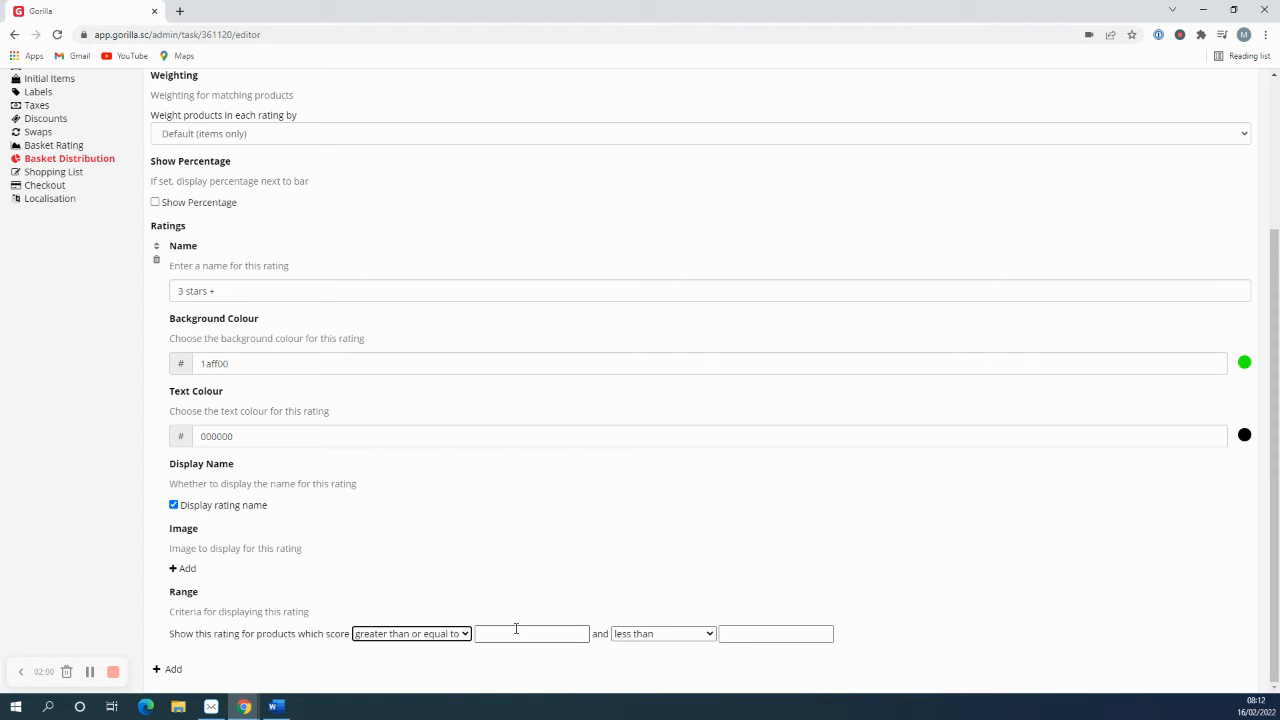
{"action": "type", "text": "3"}
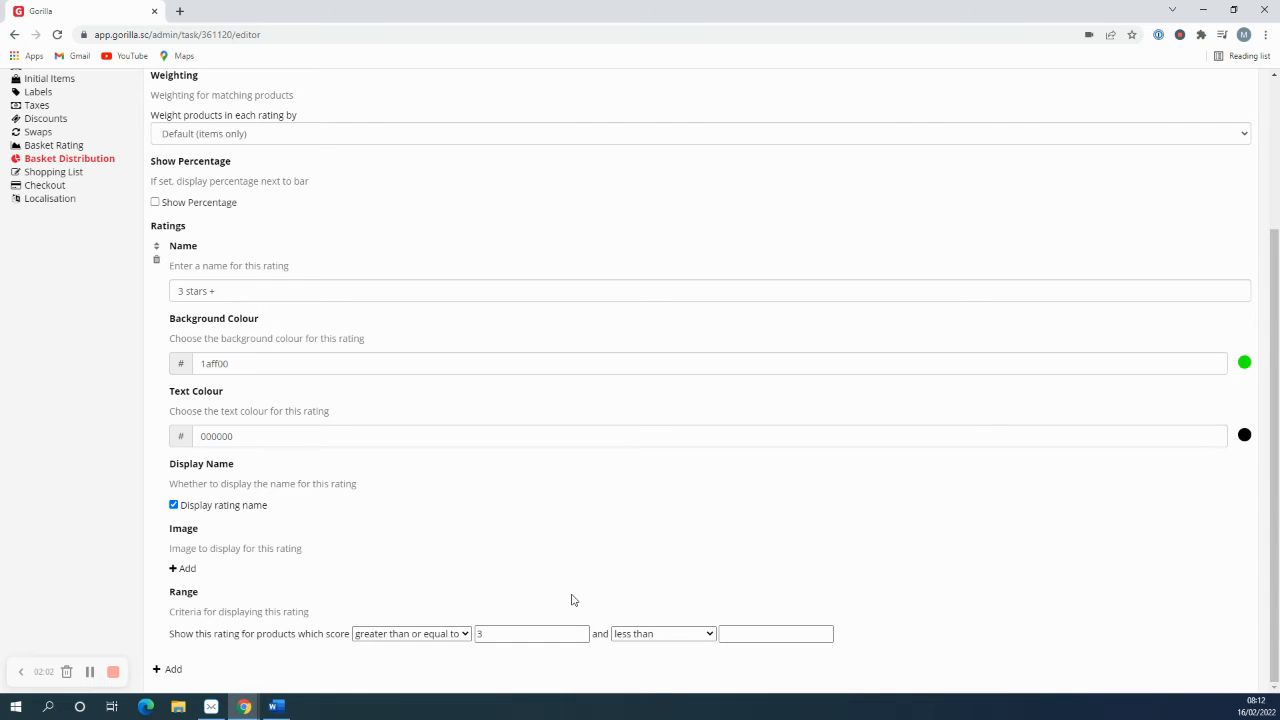
{"action": "left_click", "coordinate": [662, 633]}
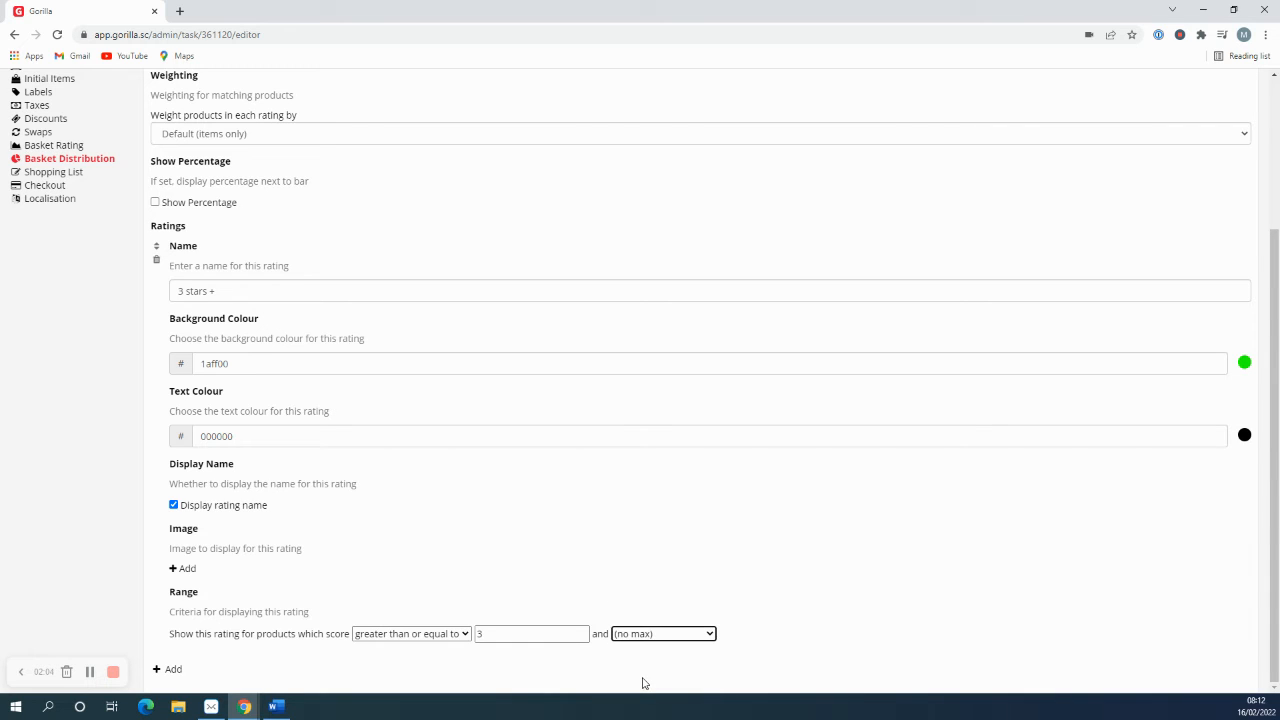
{"action": "left_click", "coordinate": [173, 669]}
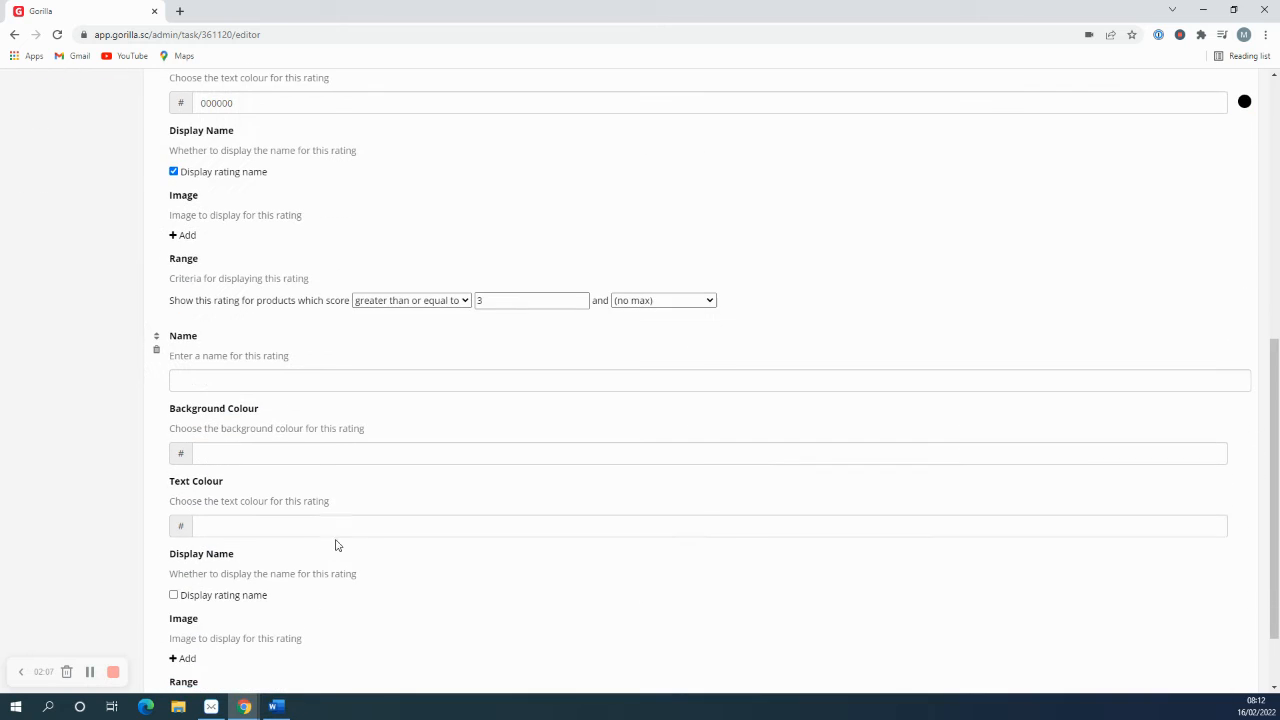
Step: Name the second rating 'less than 3 stars' with ff0000 red background and black text
{"action": "left_click", "coordinate": [710, 380]}
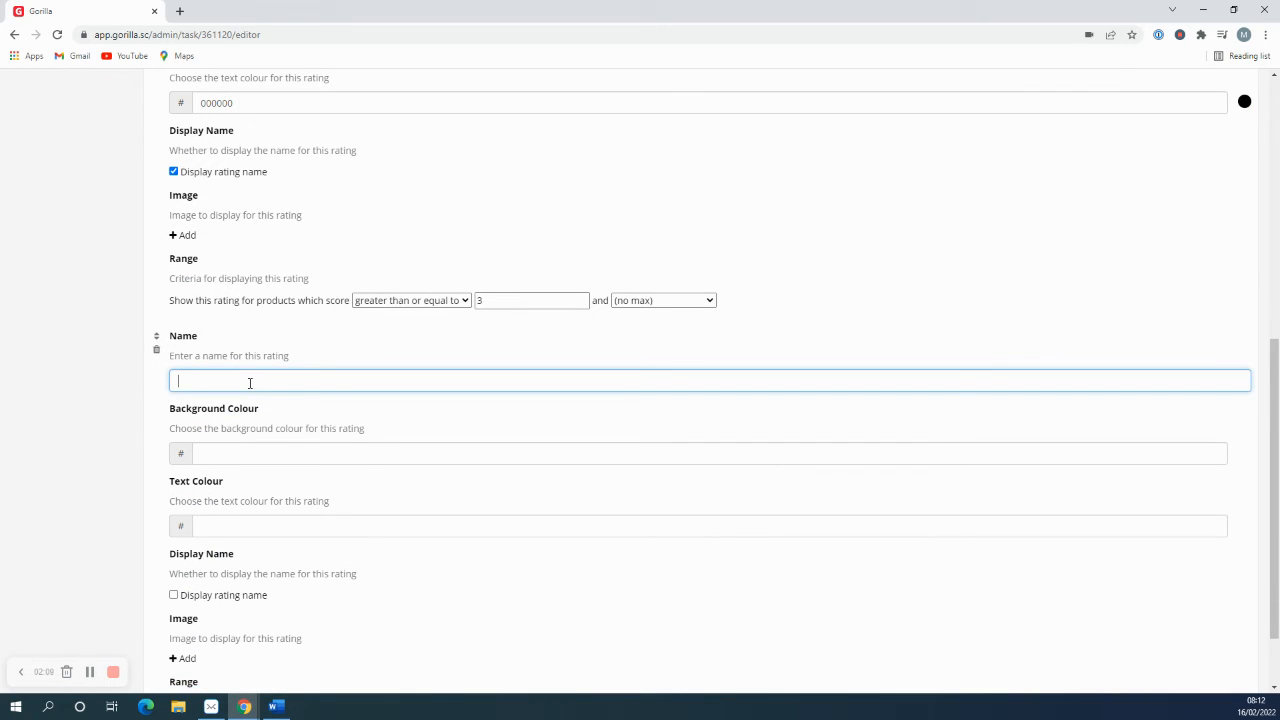
{"action": "type", "text": "less than 3"}
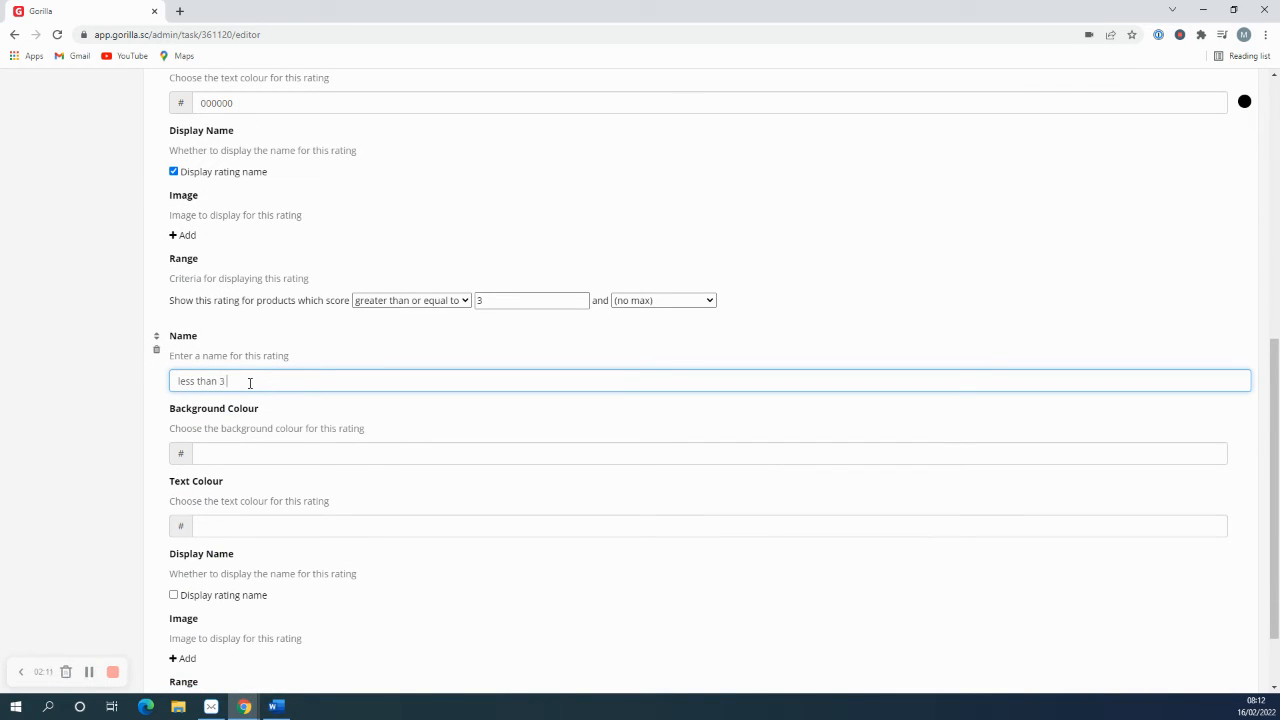
{"action": "type", "text": "stars"}
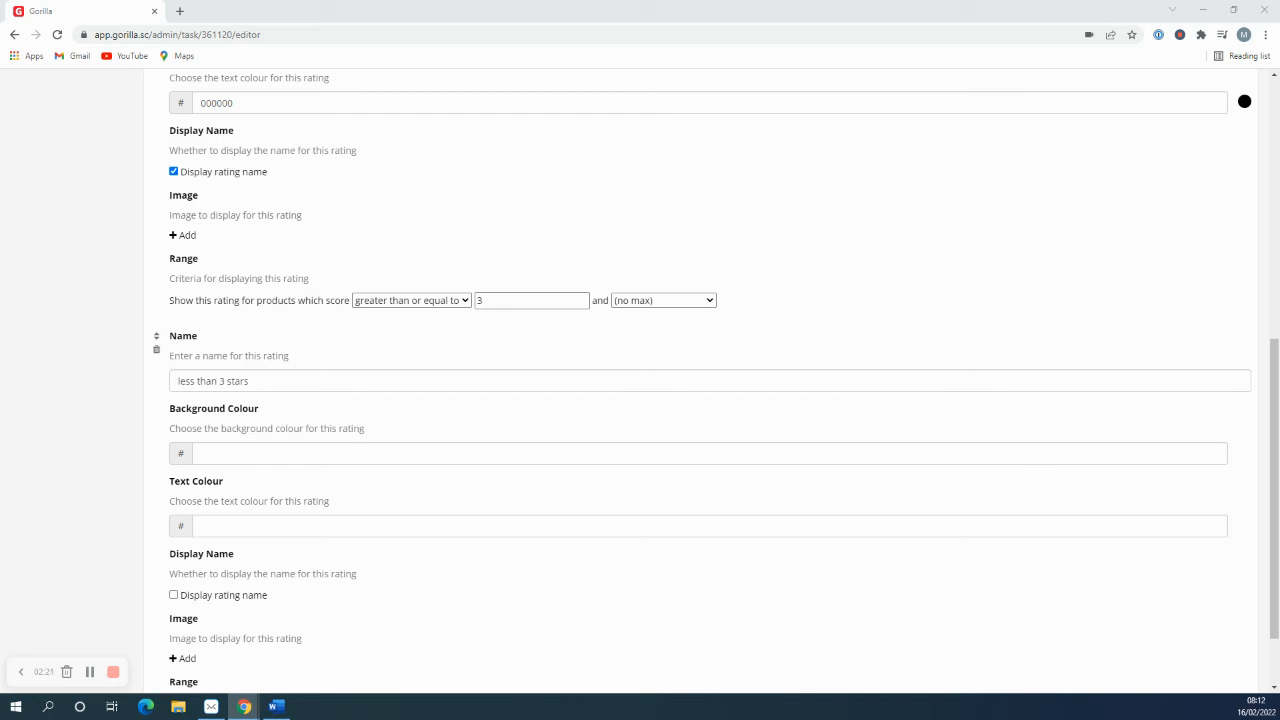
{"action": "mouse_move", "coordinate": [465, 515]}
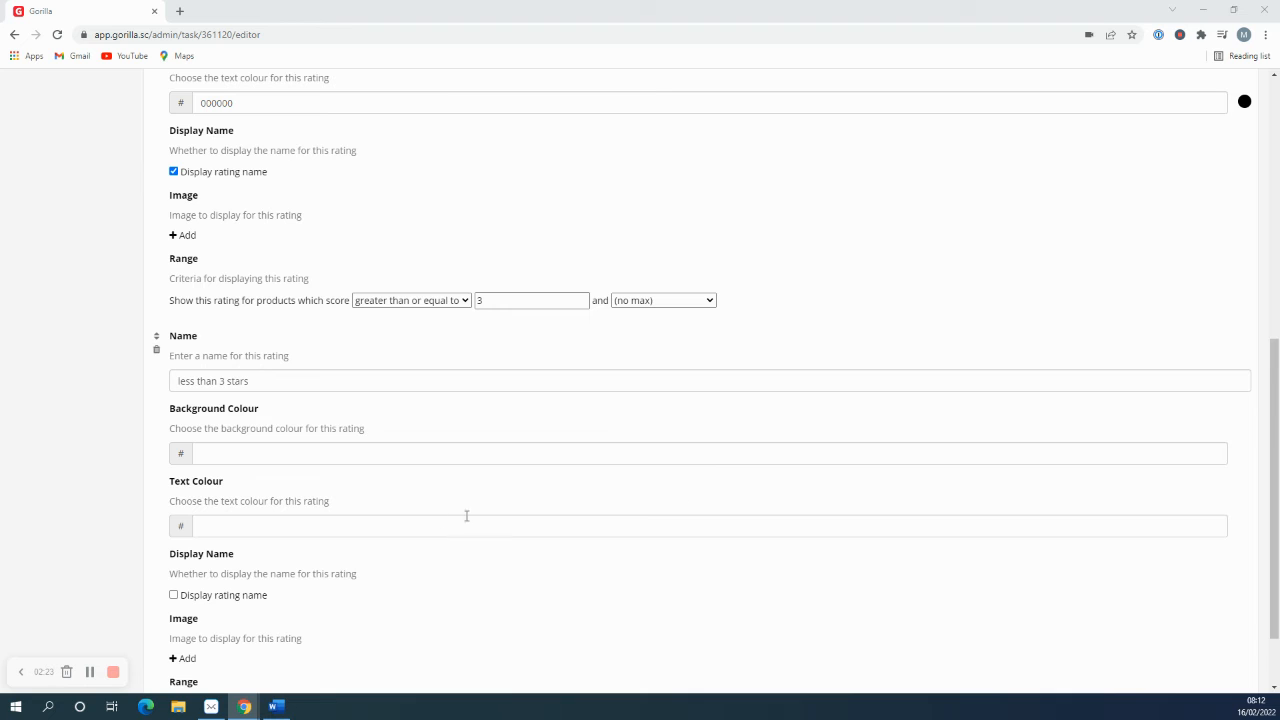
{"action": "type", "text": "ff0000"}
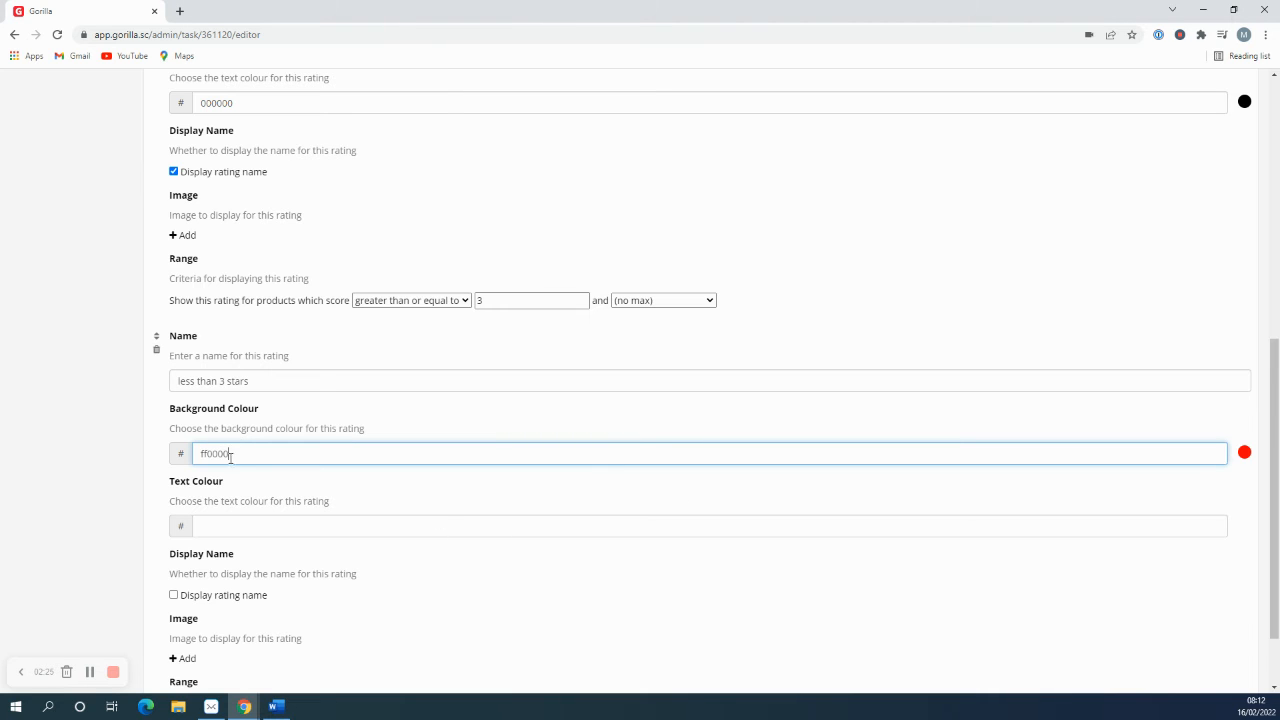
{"action": "type", "text": "000000"}
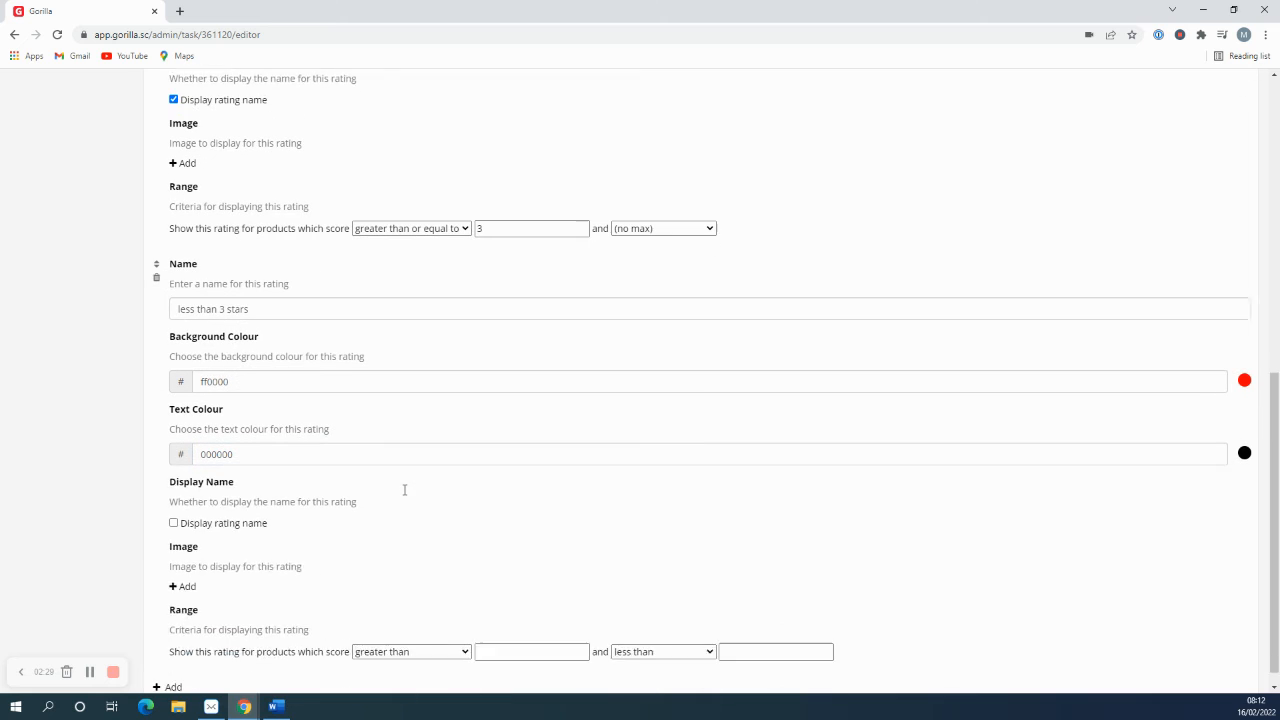
Step: Display the second rating's name and set its range to no minimum, less than 3
{"action": "scroll", "scroll_direction": "down", "scroll_amount": 3}
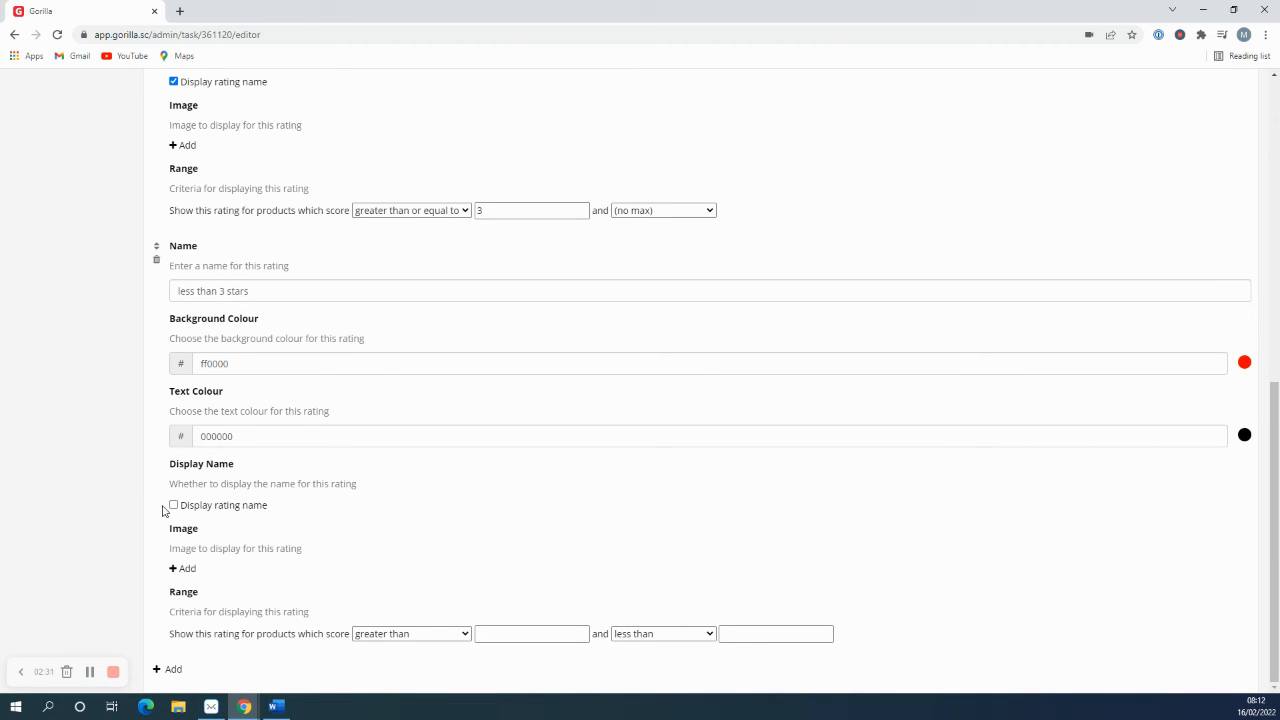
{"action": "left_click", "coordinate": [173, 504]}
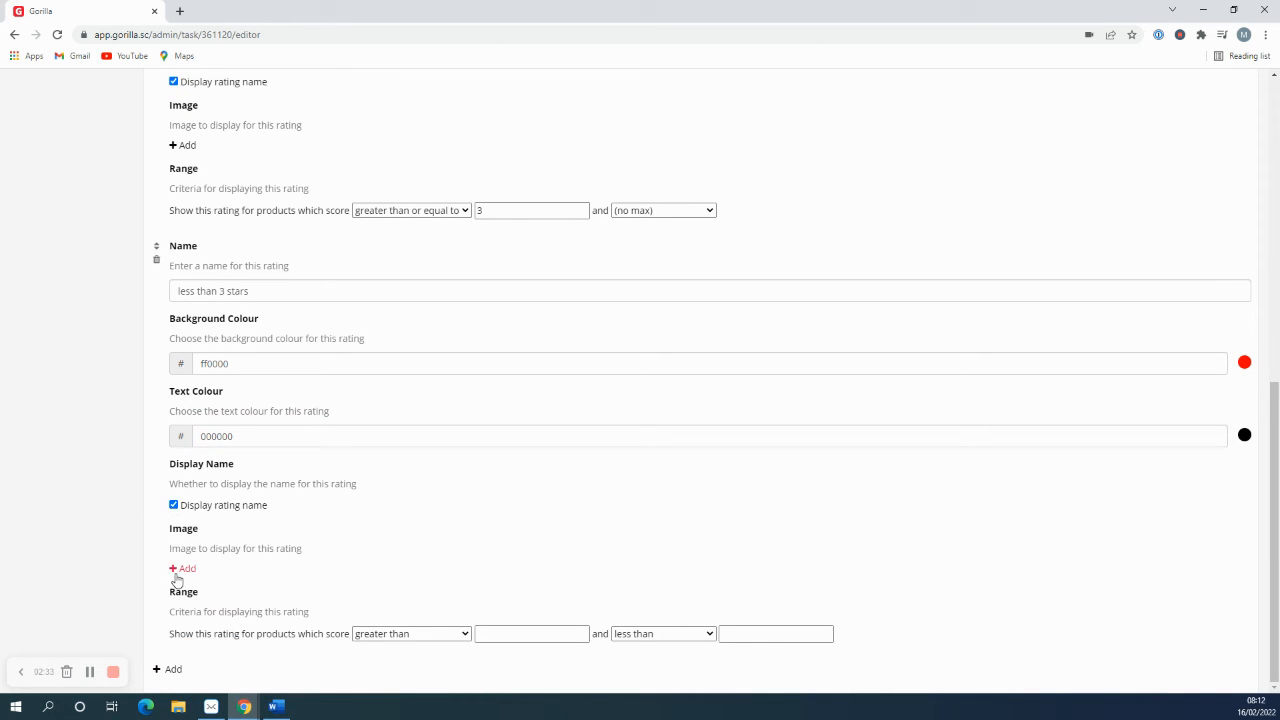
{"action": "left_click", "coordinate": [410, 633]}
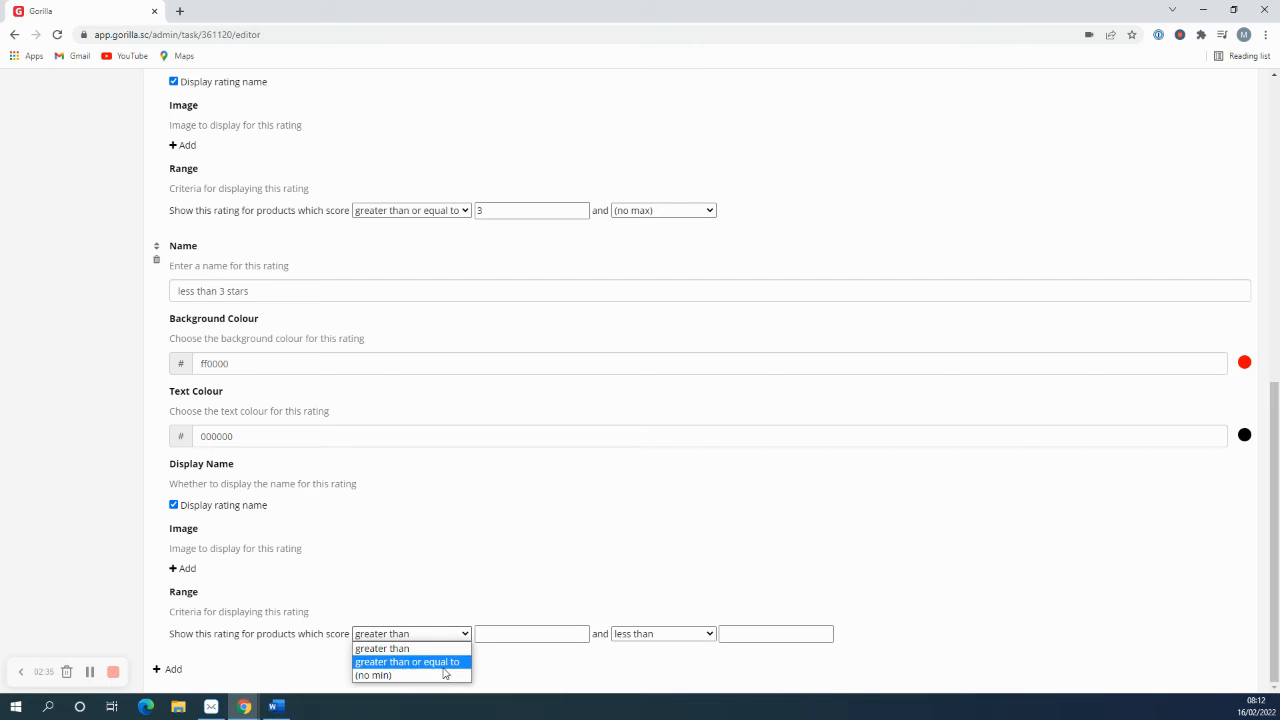
{"action": "left_click", "coordinate": [373, 674]}
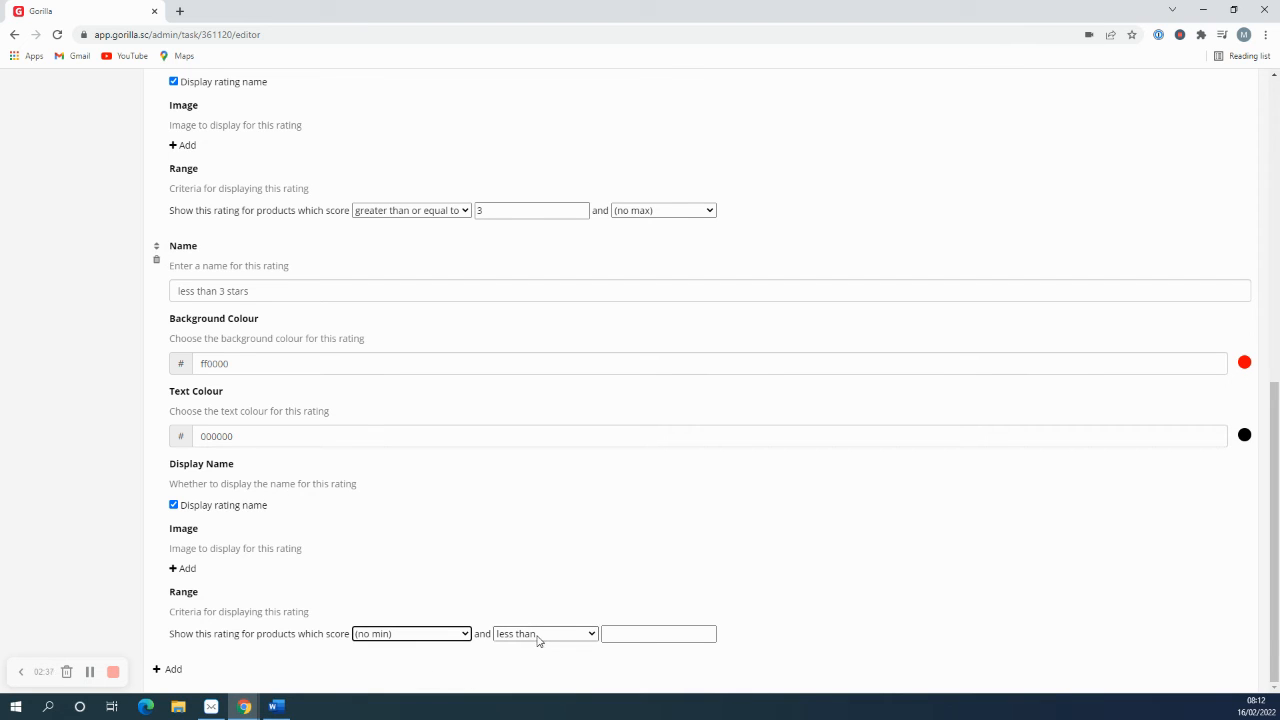
{"action": "left_click", "coordinate": [545, 633]}
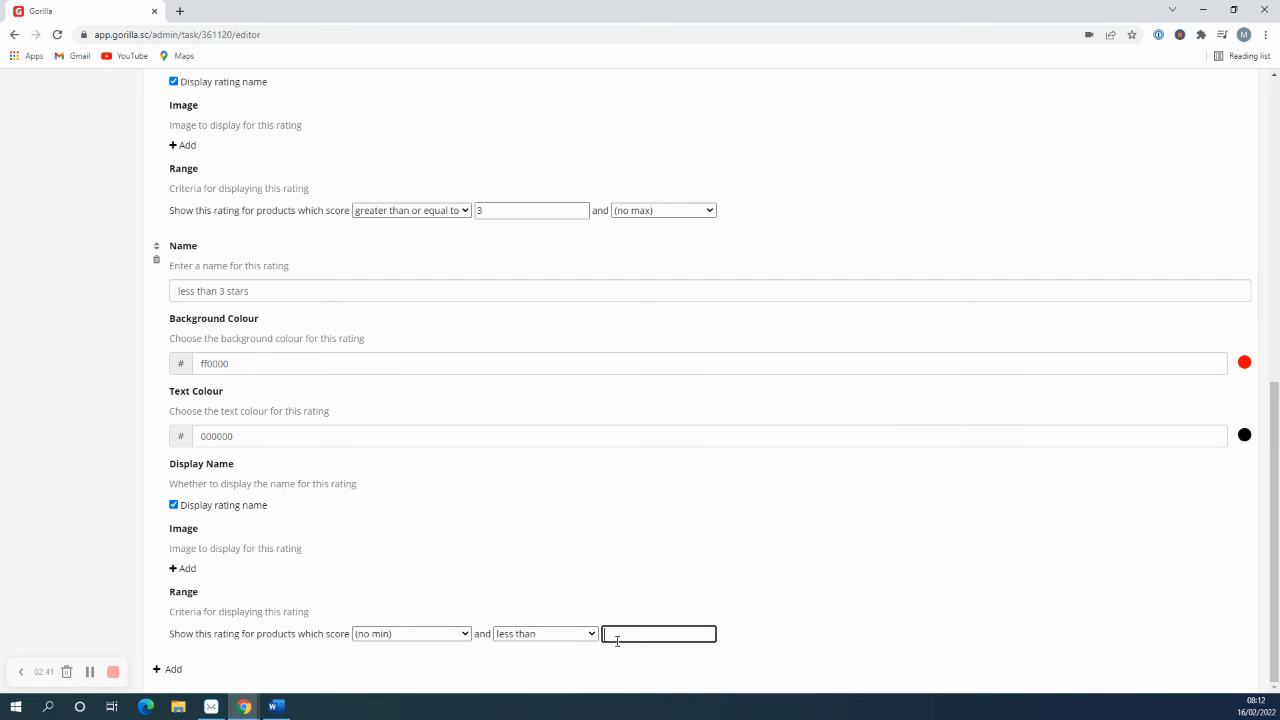
{"action": "type", "text": "3"}
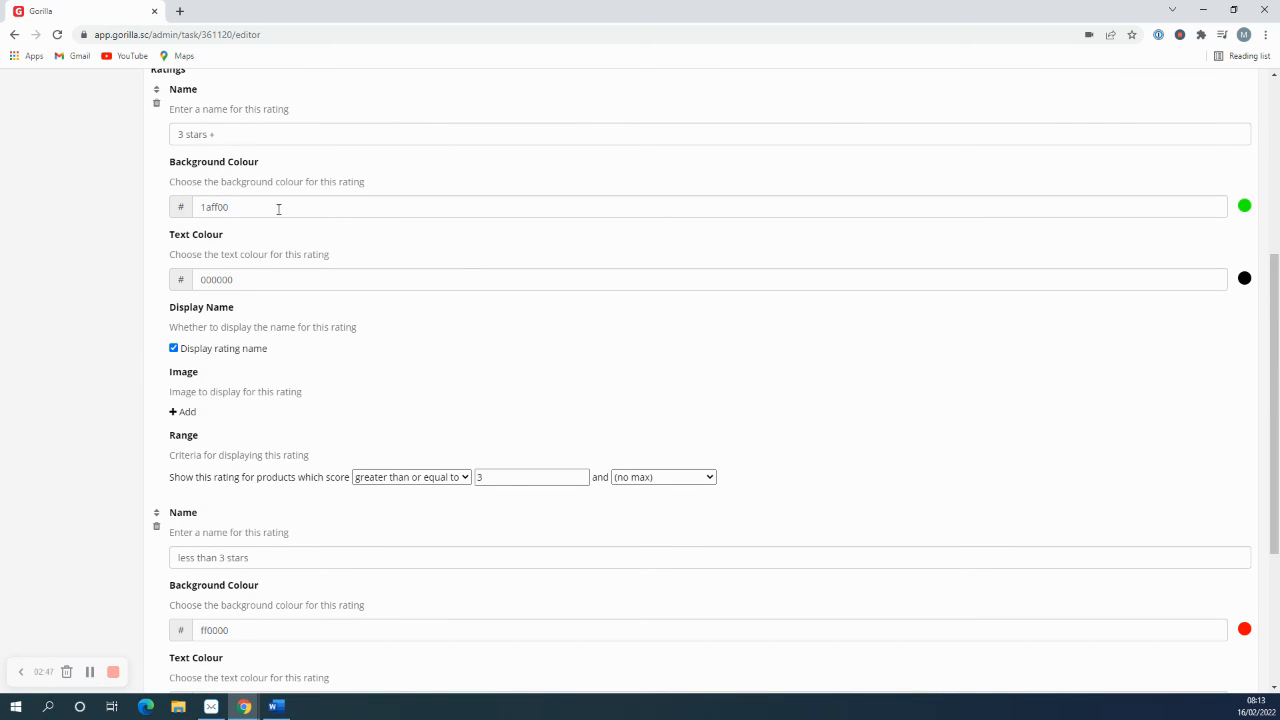
{"action": "scroll", "scroll_direction": "down", "scroll_amount": 3}
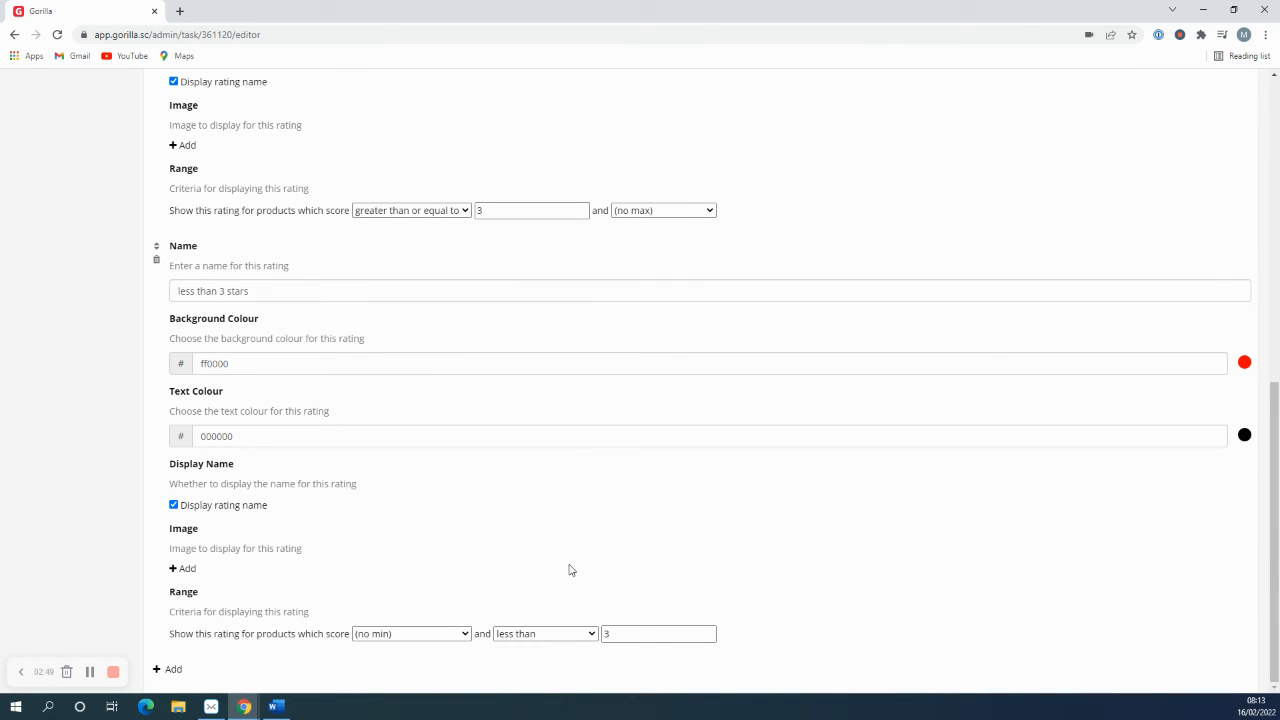
{"action": "mouse_move", "coordinate": [723, 517]}
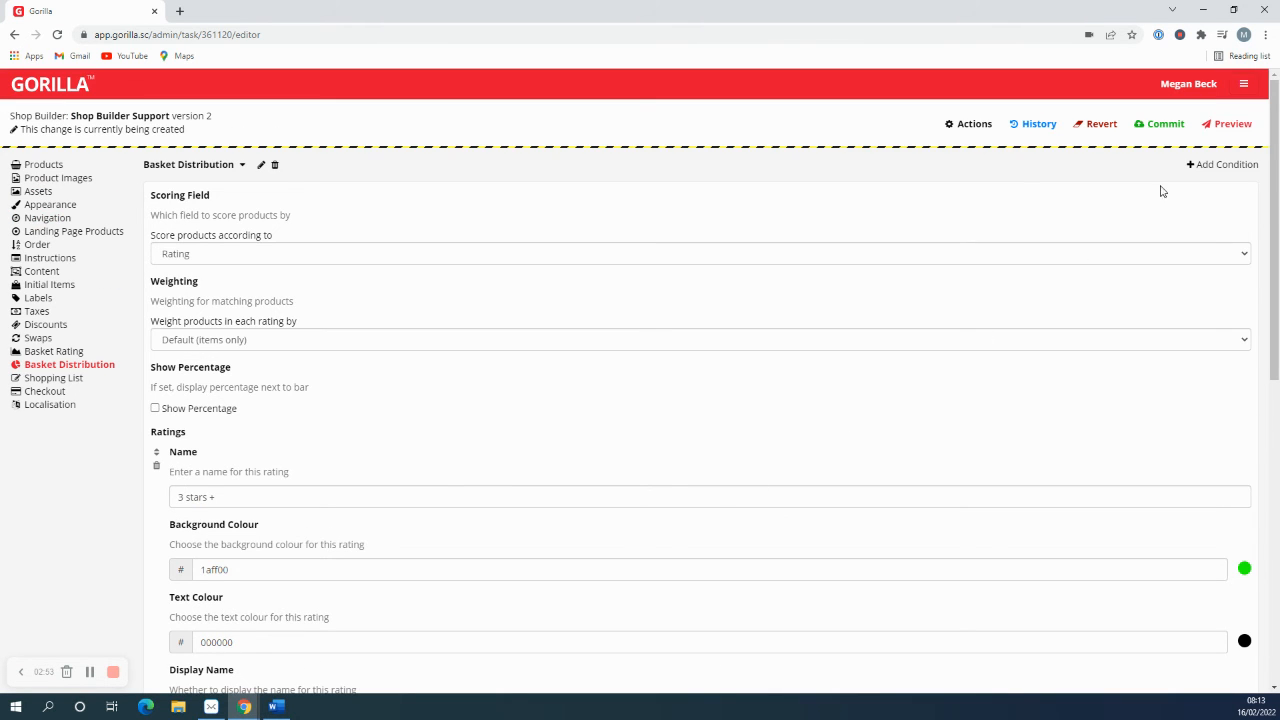
Step: Launch a shop preview using the Basket Distribution condition
{"action": "left_click", "coordinate": [1227, 123]}
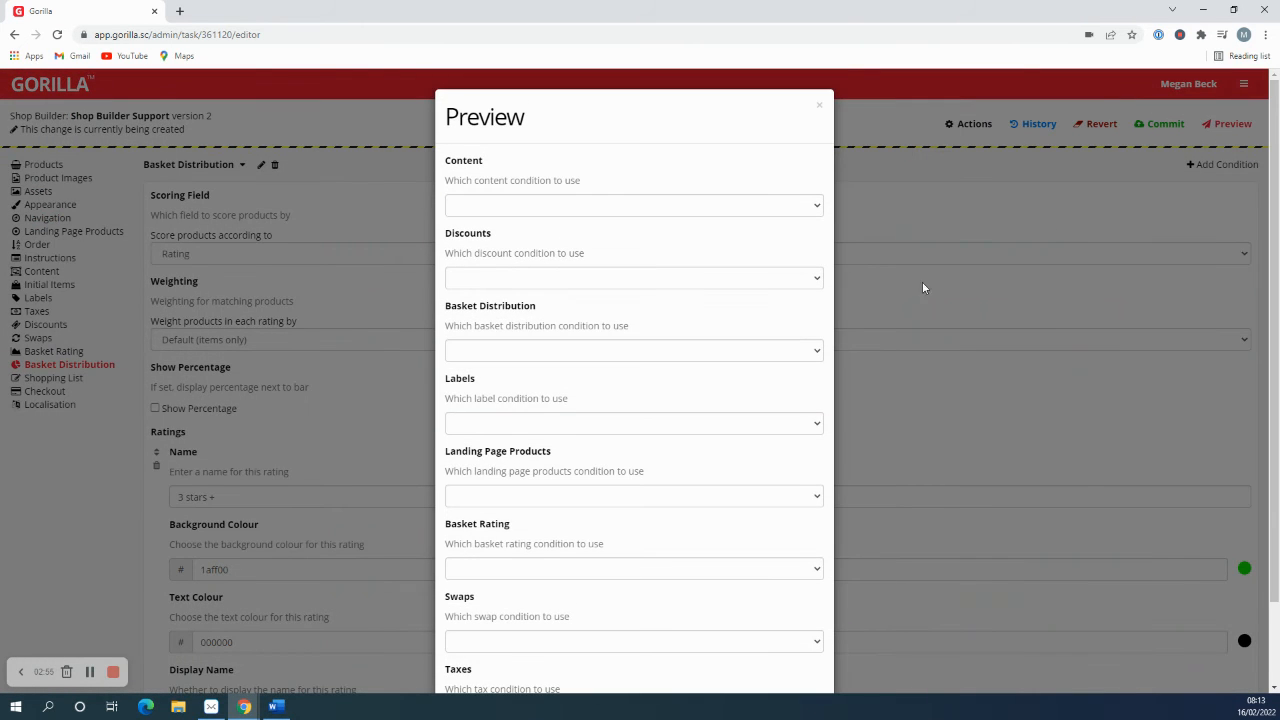
{"action": "left_click", "coordinate": [634, 350]}
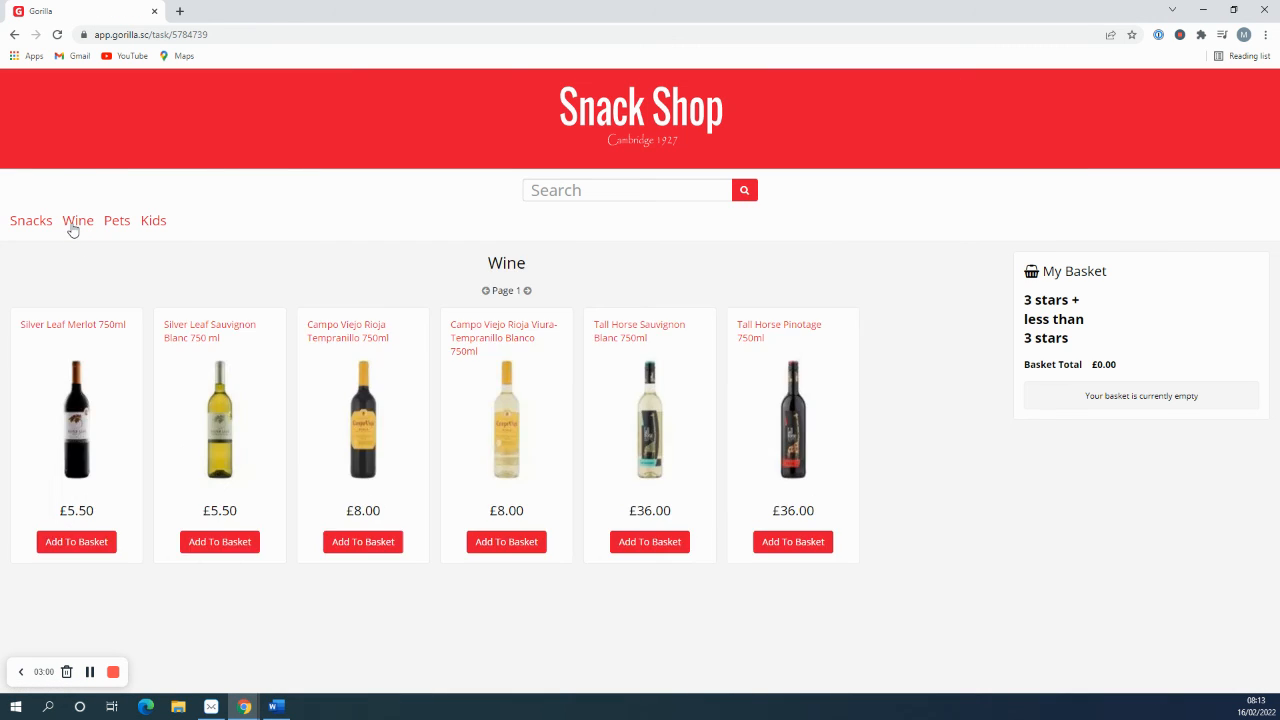
Step: Add Silver Leaf and Tall Horse Sauvignon Blanc to the basket, then browse Snacks
{"action": "left_click", "coordinate": [219, 541]}
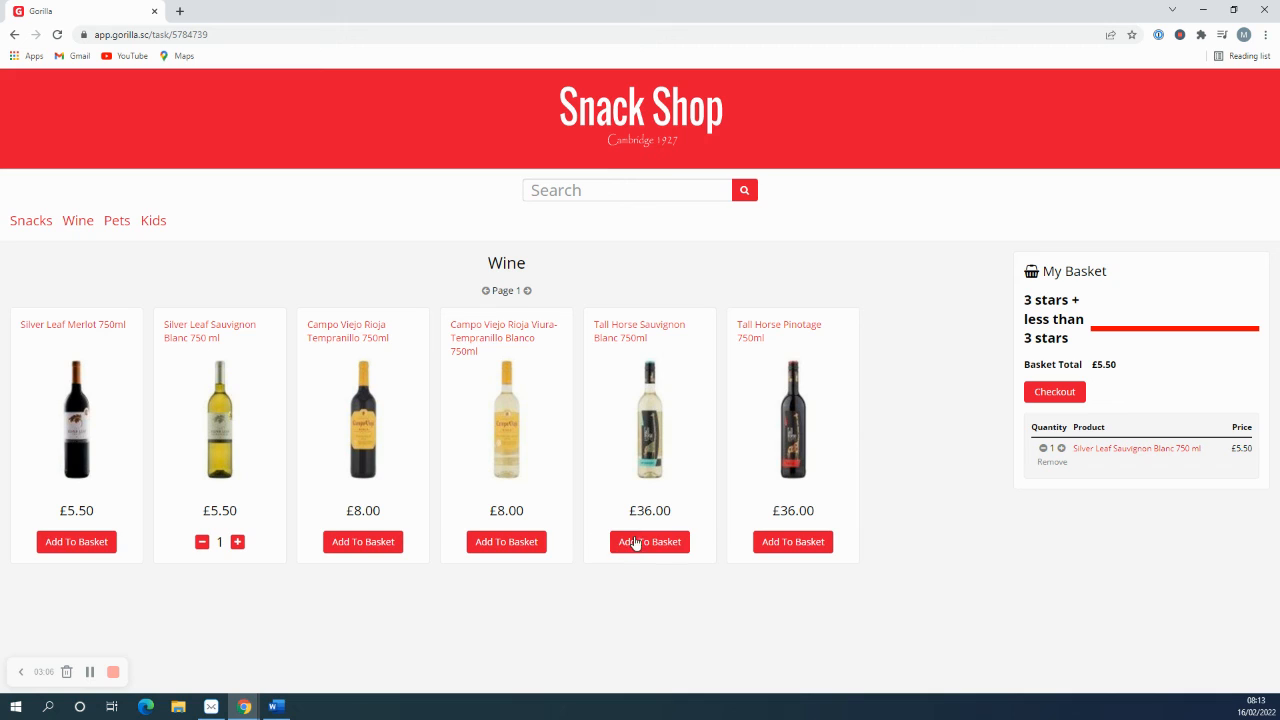
{"action": "left_click", "coordinate": [649, 541]}
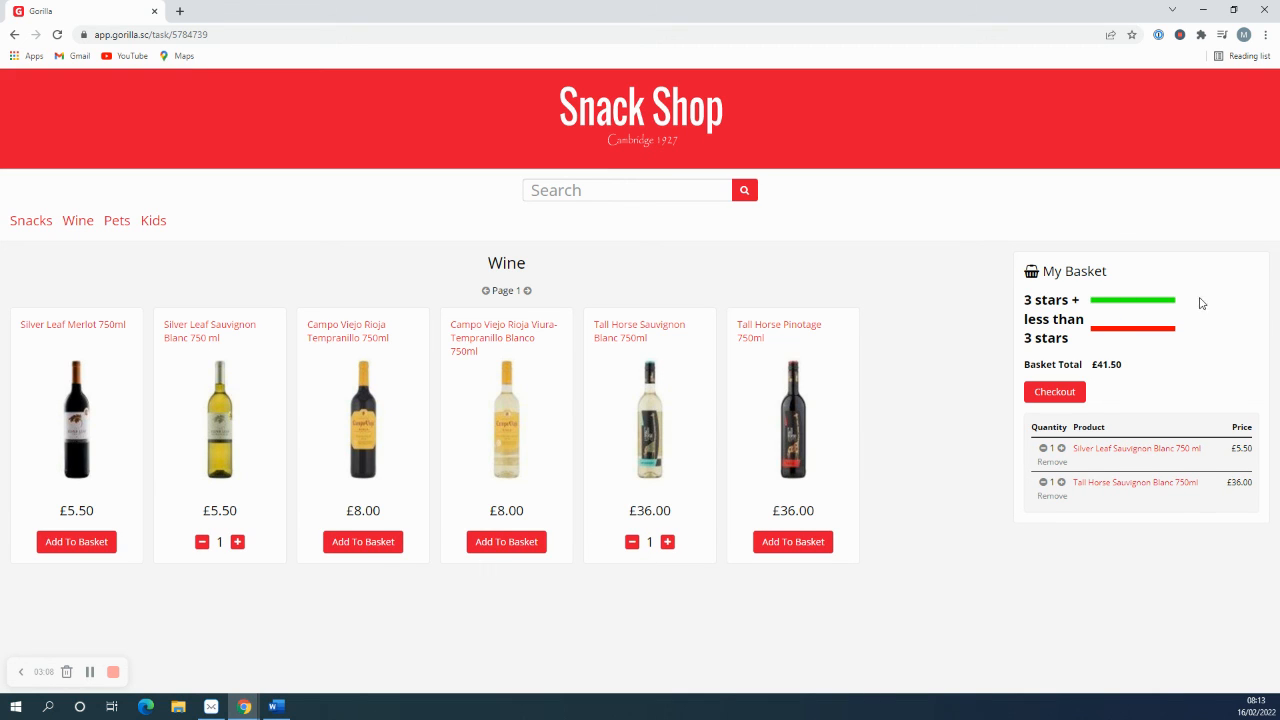
{"action": "mouse_move", "coordinate": [1168, 308]}
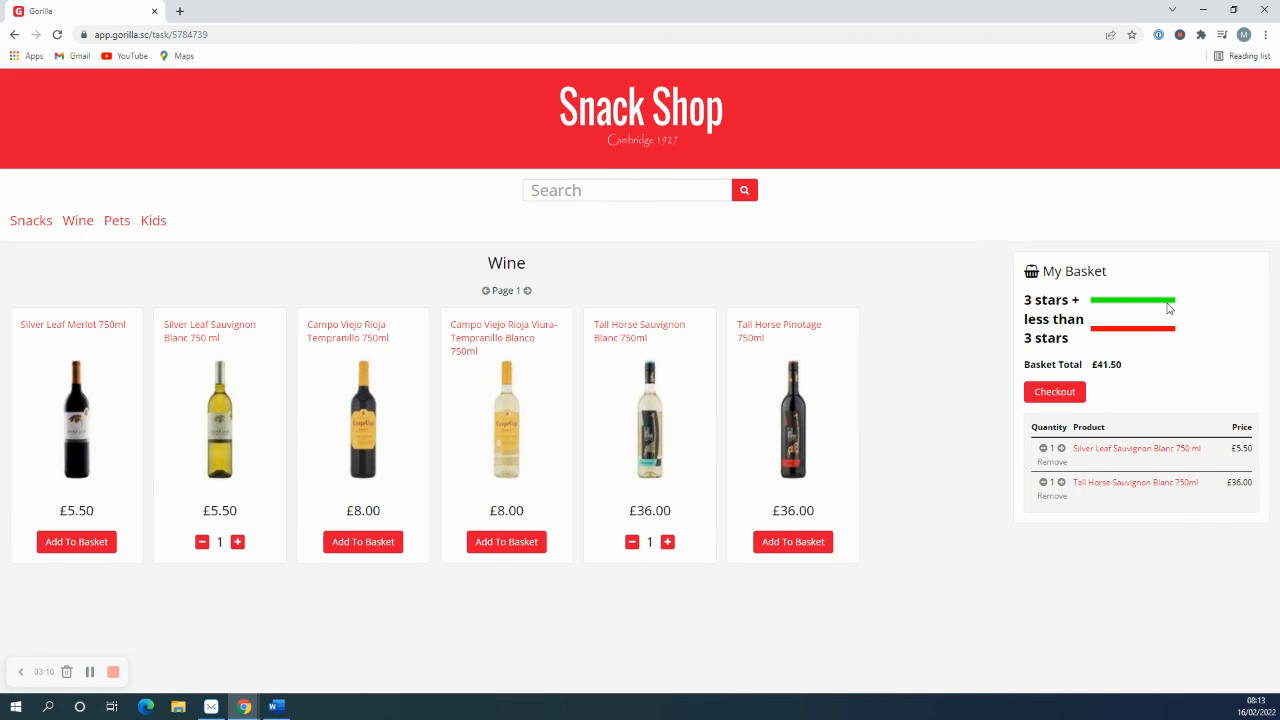
{"action": "left_click", "coordinate": [30, 220]}
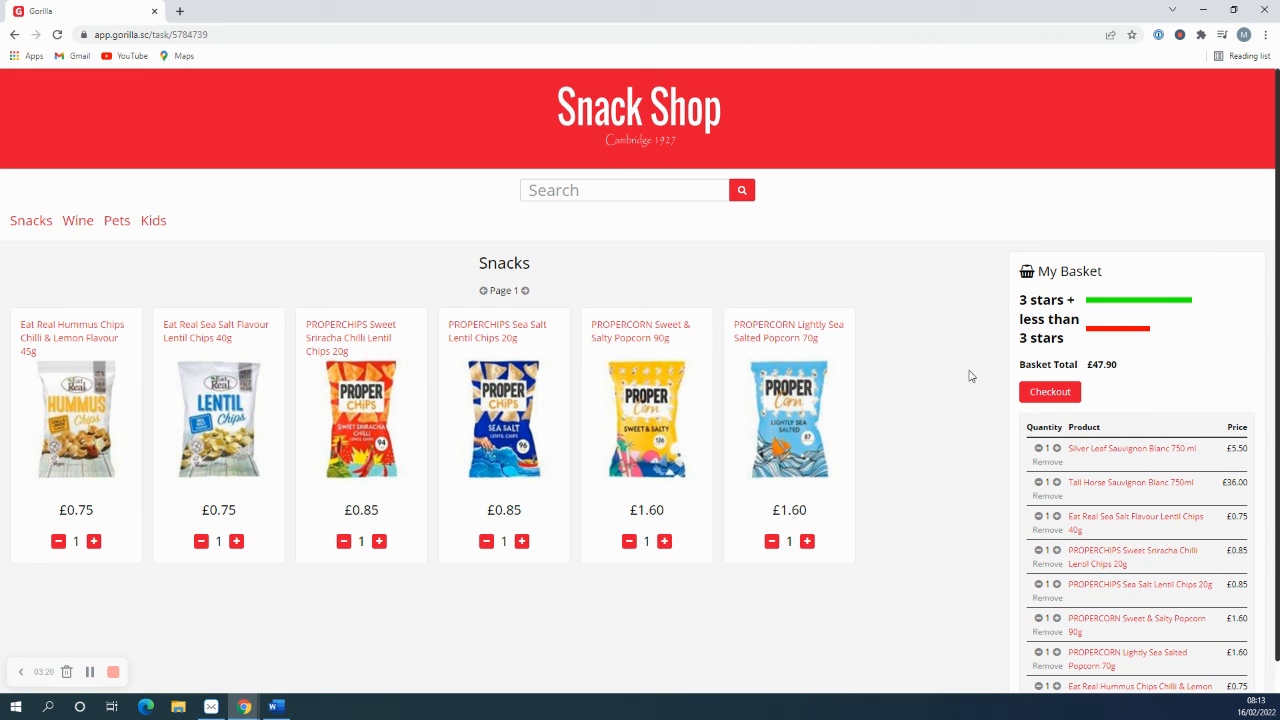
{"action": "mouse_move", "coordinate": [1055, 296]}
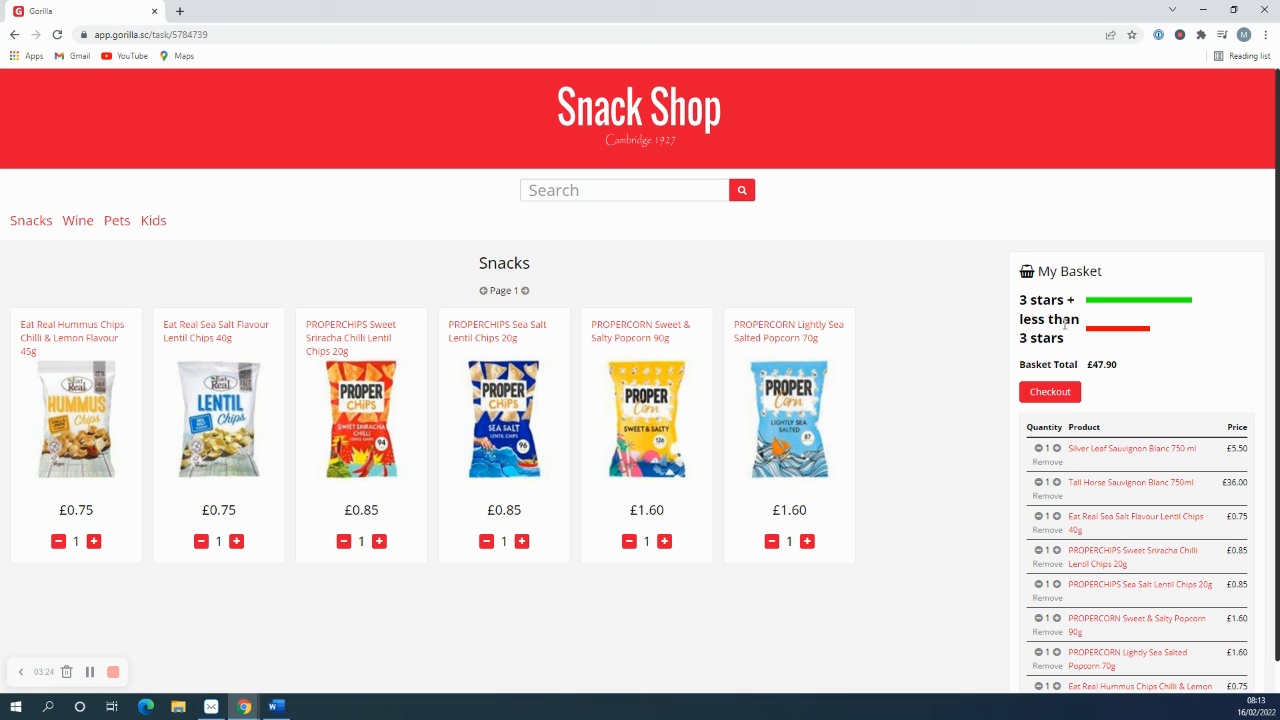
{"action": "mouse_move", "coordinate": [1163, 325]}
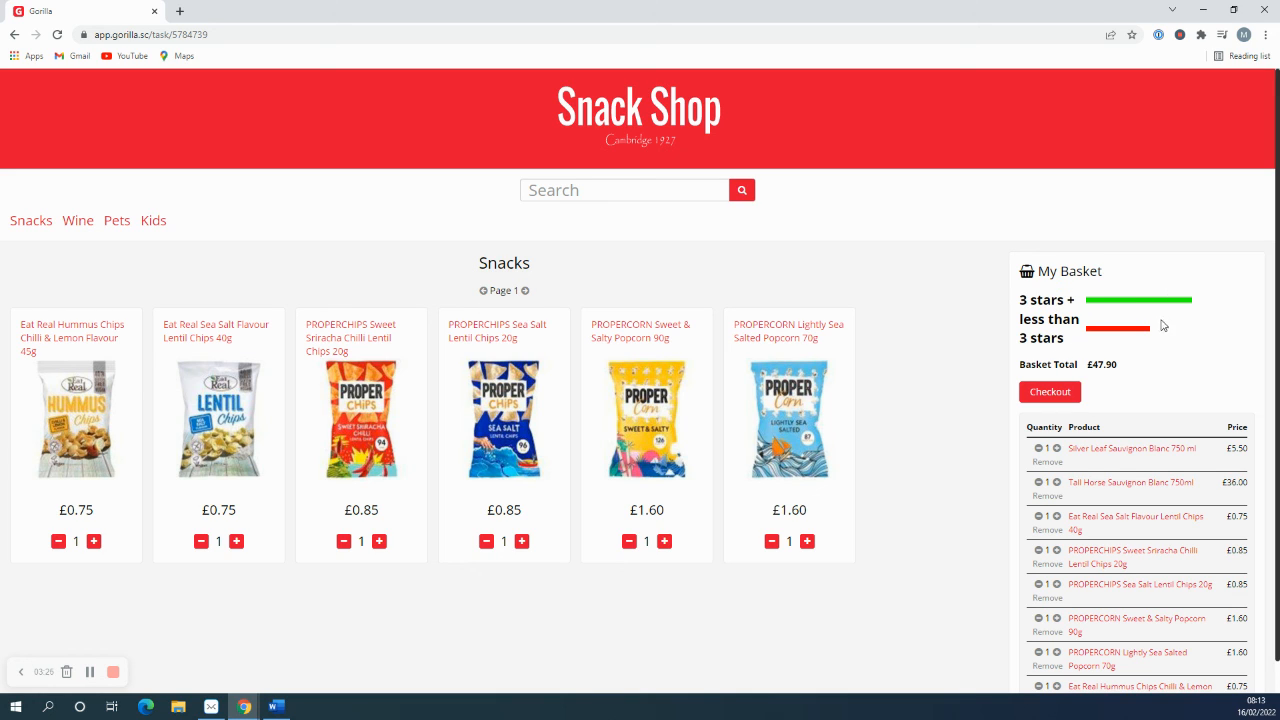